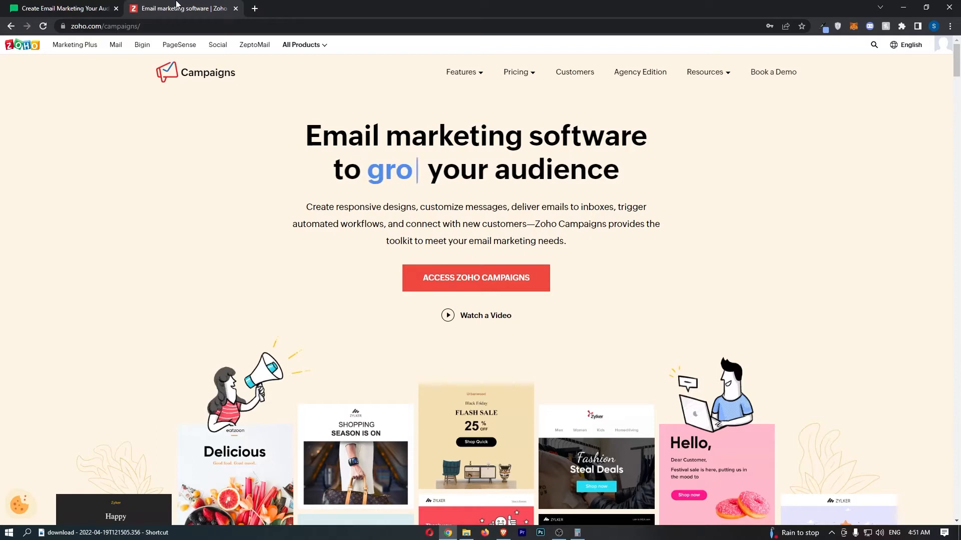
click(61, 8)
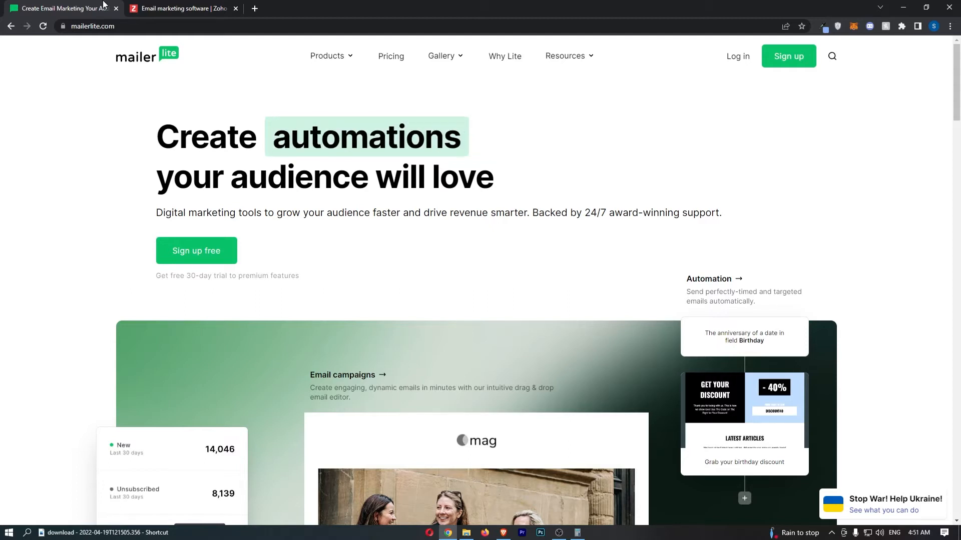
click(327, 56)
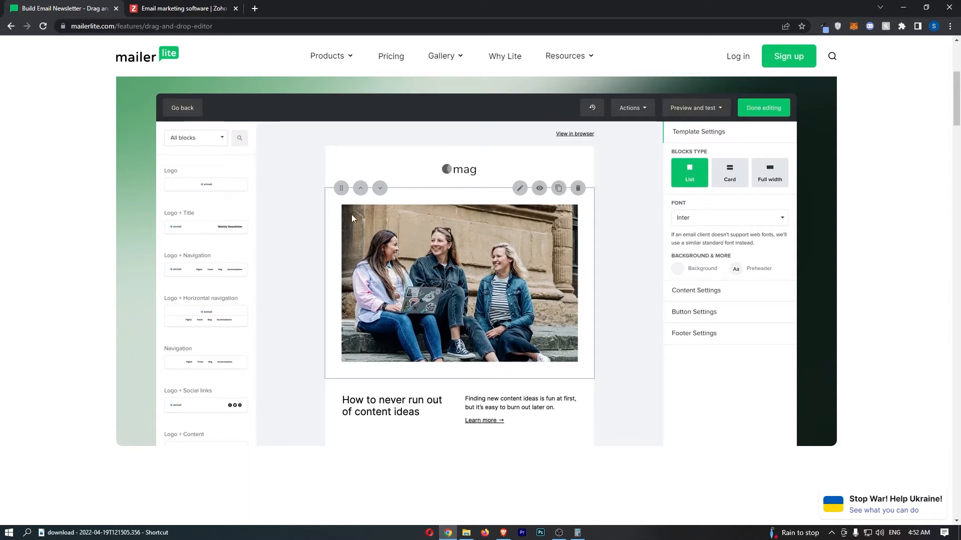
mouse_move(222, 327)
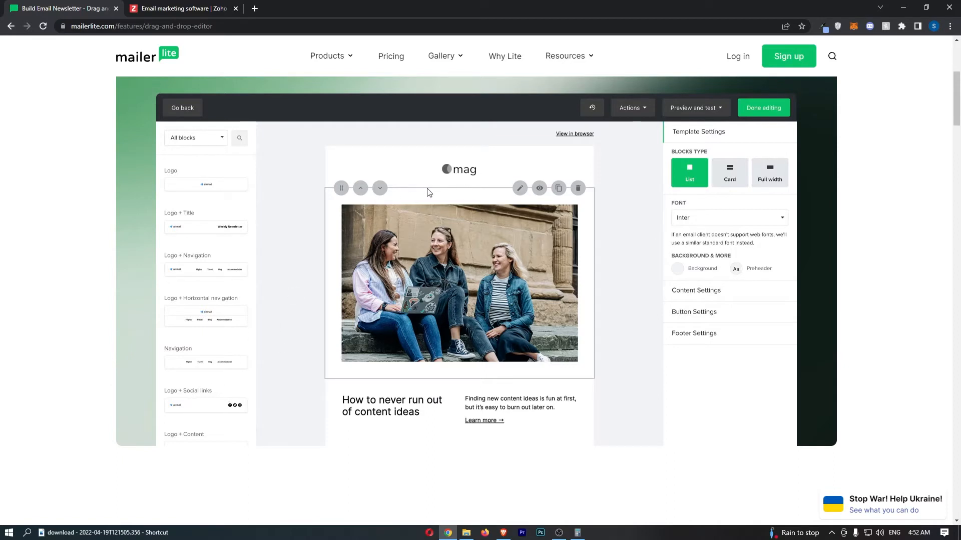
click(181, 8)
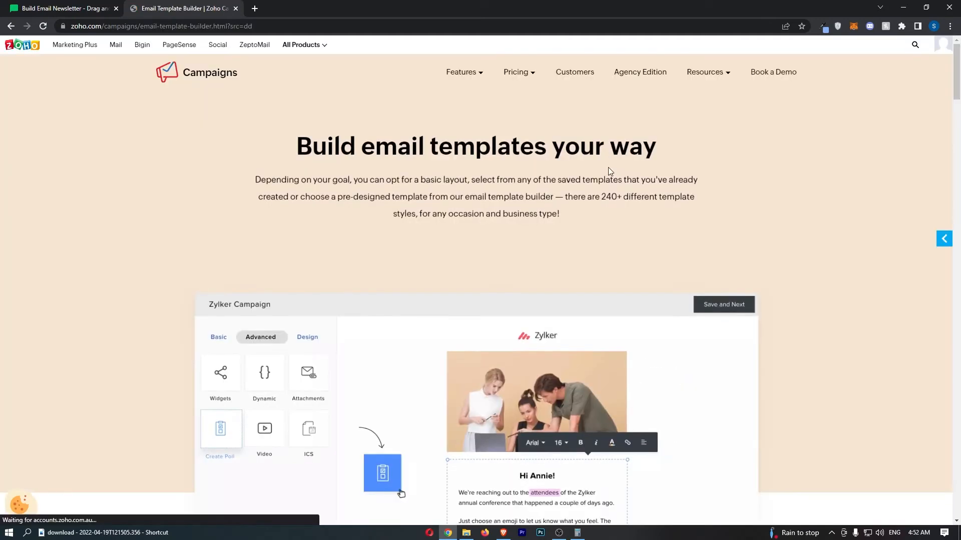
scroll(down, 3)
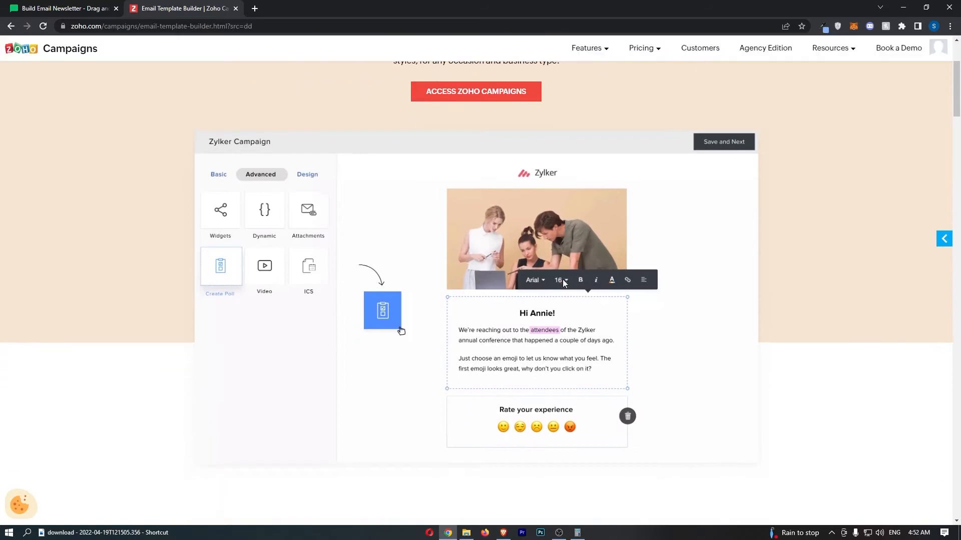
Review both editor pages again, ending on the MailerLite home page tab
click(61, 8)
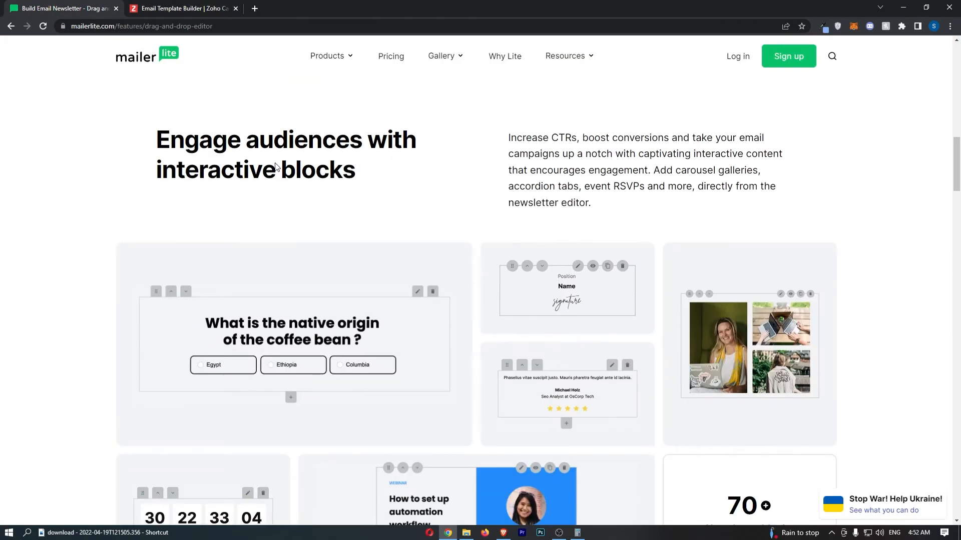
scroll(down, 3)
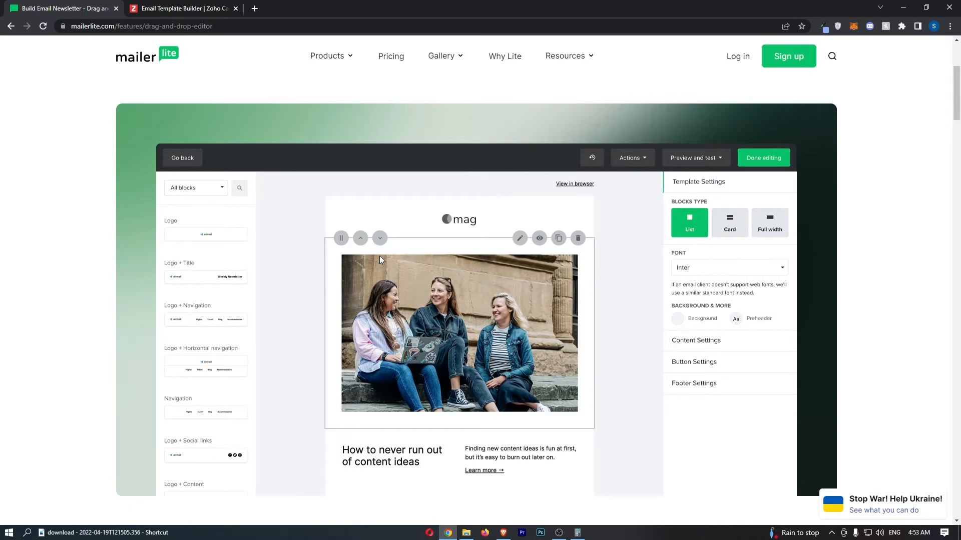
click(183, 8)
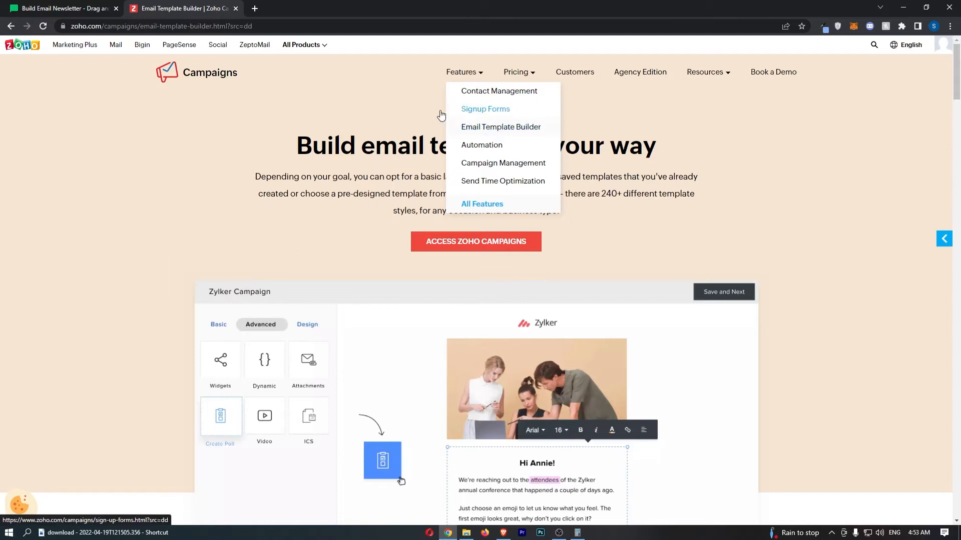
click(61, 8)
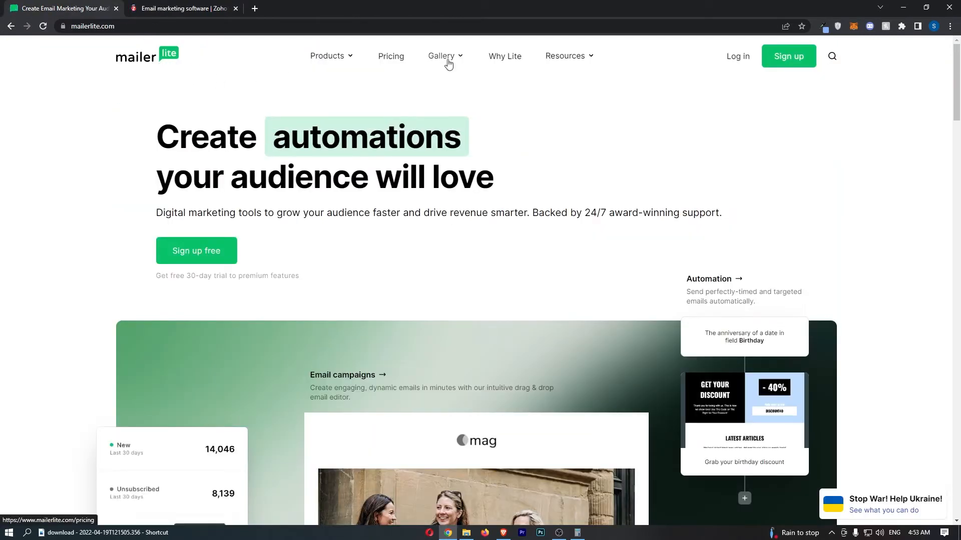
Browse Zoho's template categories and HTML gallery, then open MailerLite's newsletter template gallery
click(180, 8)
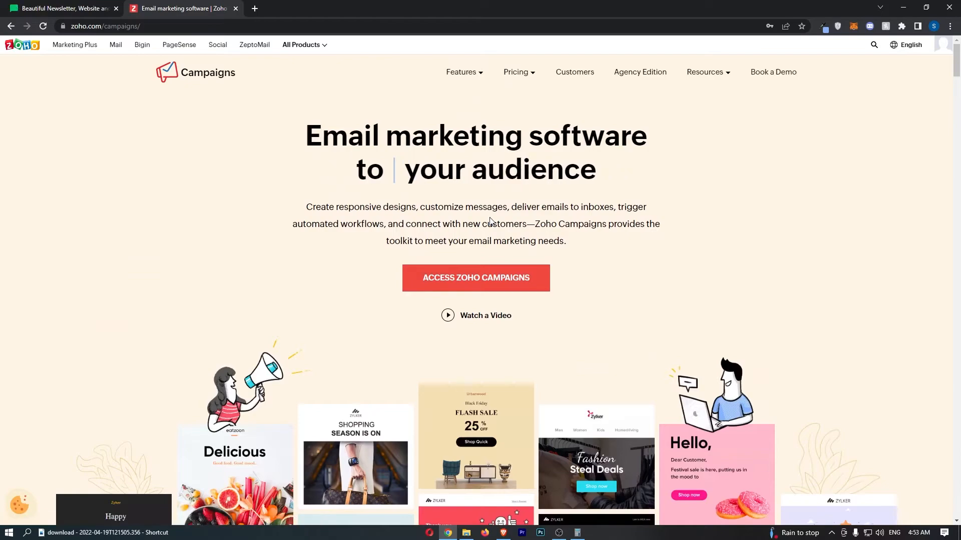
scroll(down, 3)
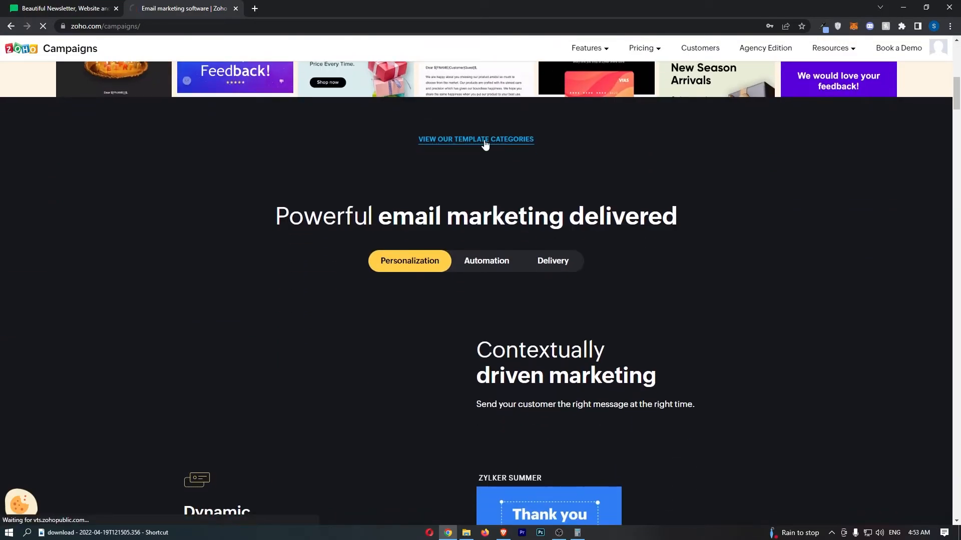
click(475, 139)
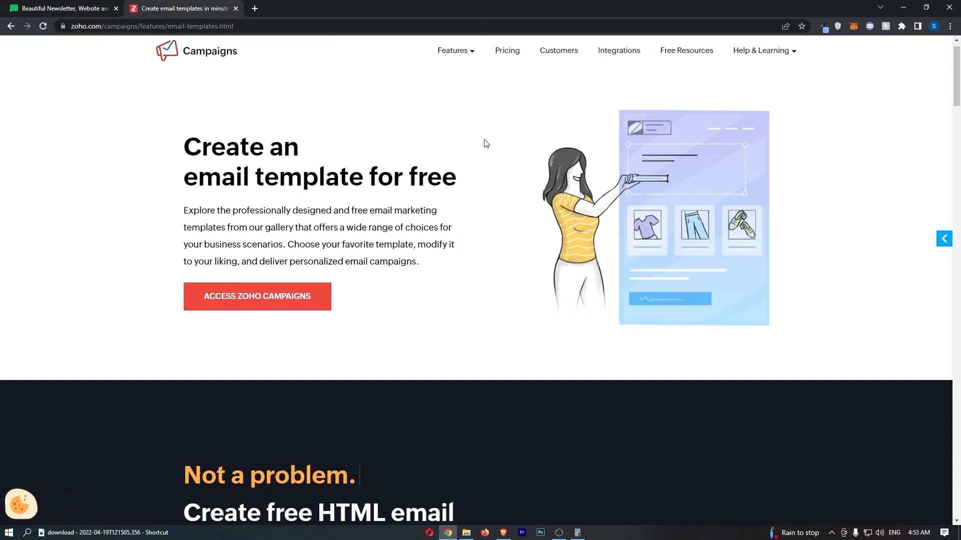
click(257, 296)
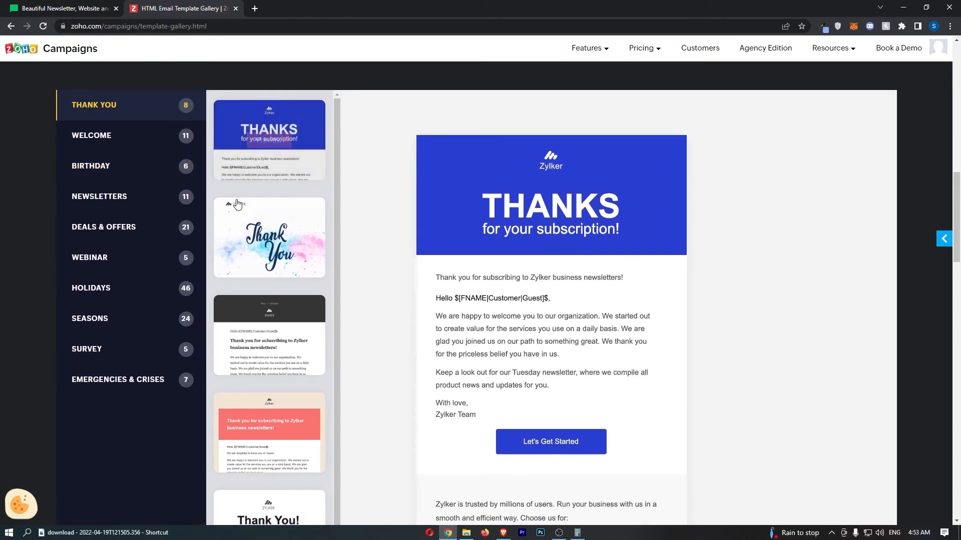
scroll(down, 3)
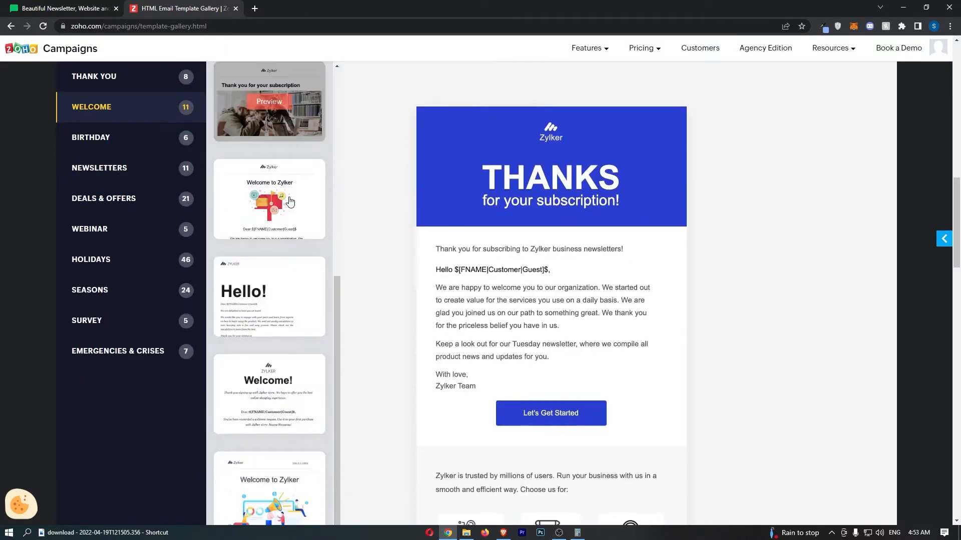
click(99, 168)
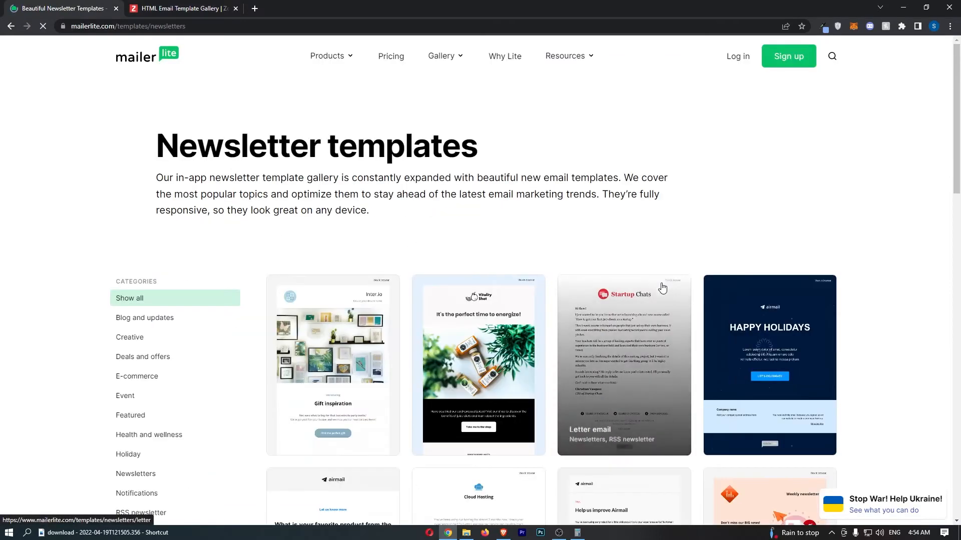
Page MailerLite's newsletter templates to page 4, alternating with Zoho's Deals & Offers templates
scroll(down, 3)
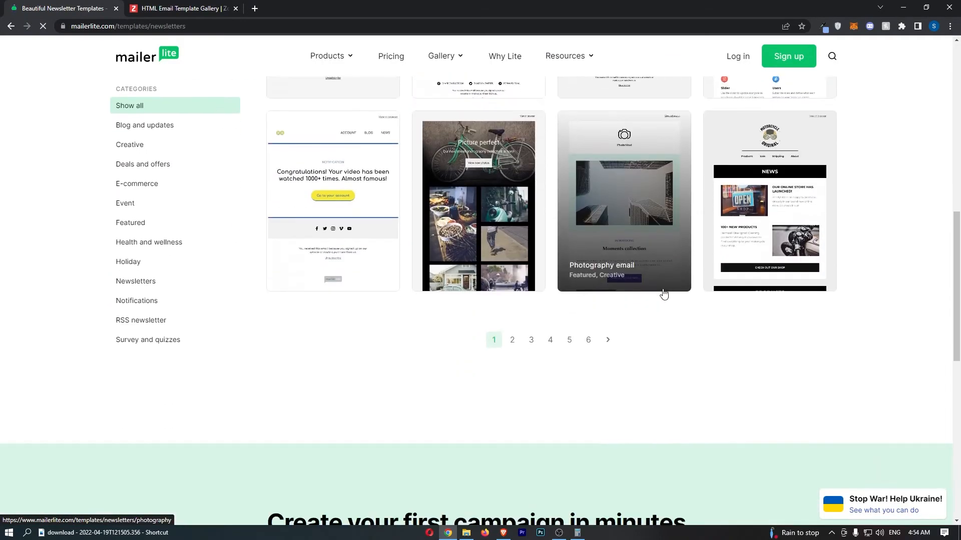
click(511, 340)
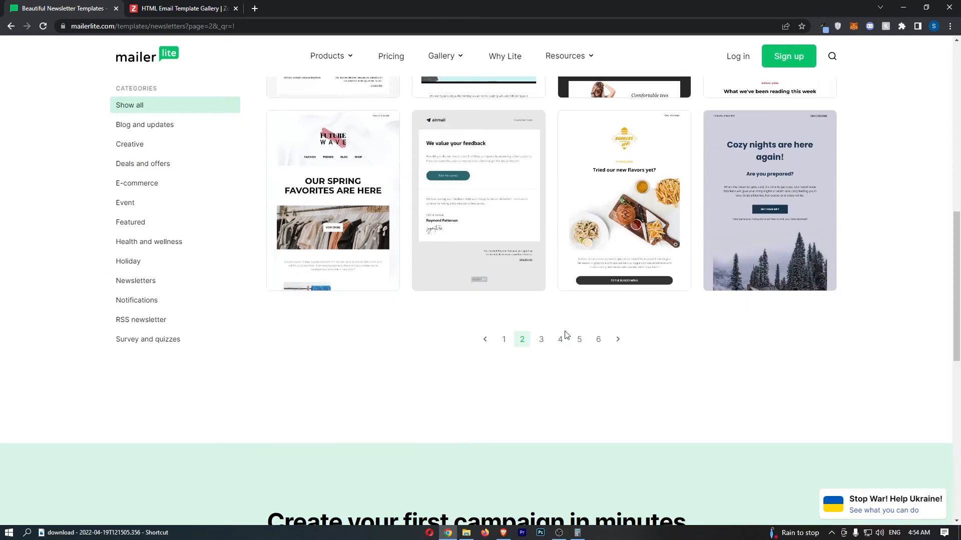
click(178, 8)
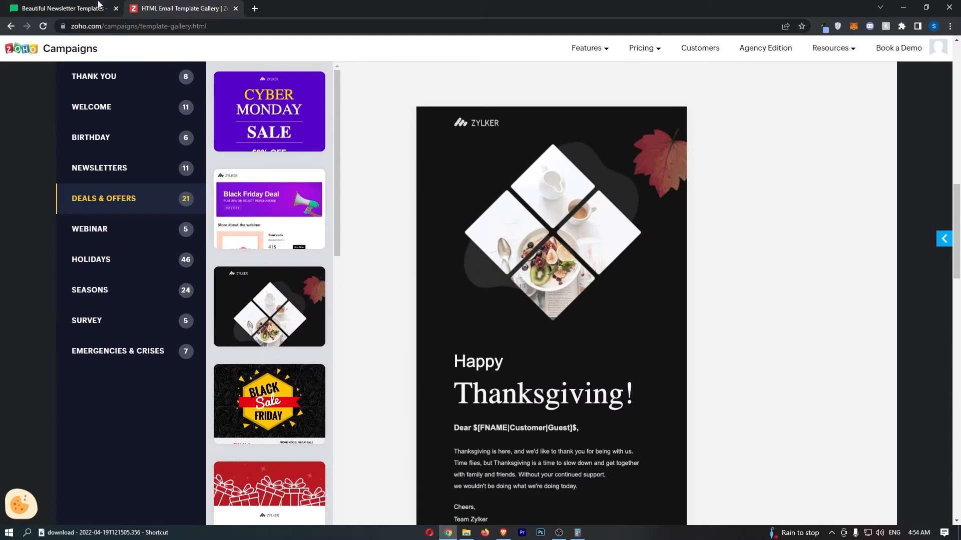
click(61, 8)
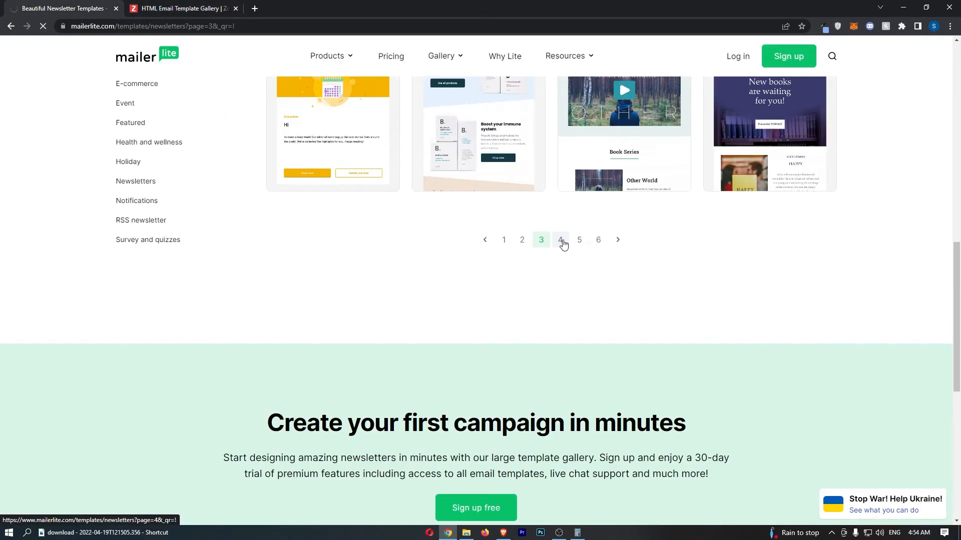
click(560, 239)
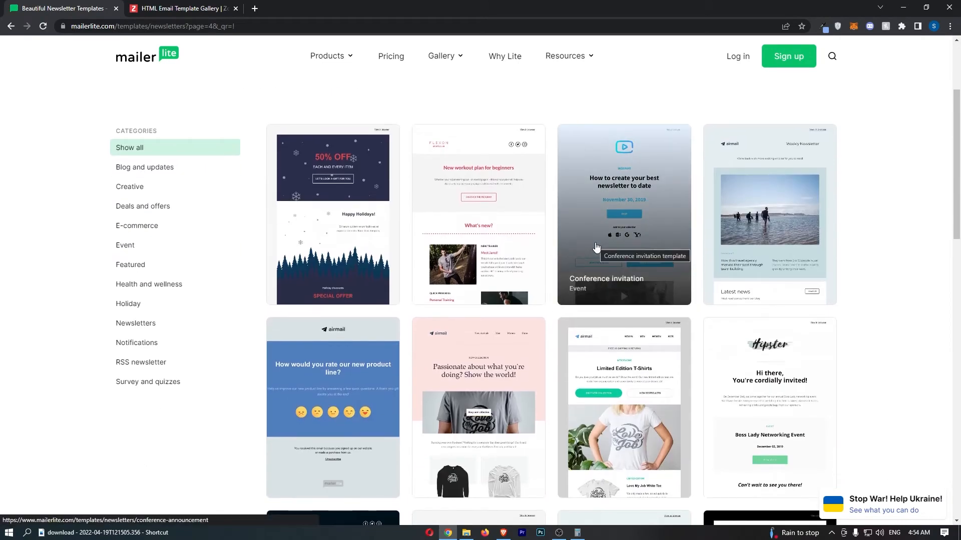
scroll(down, 3)
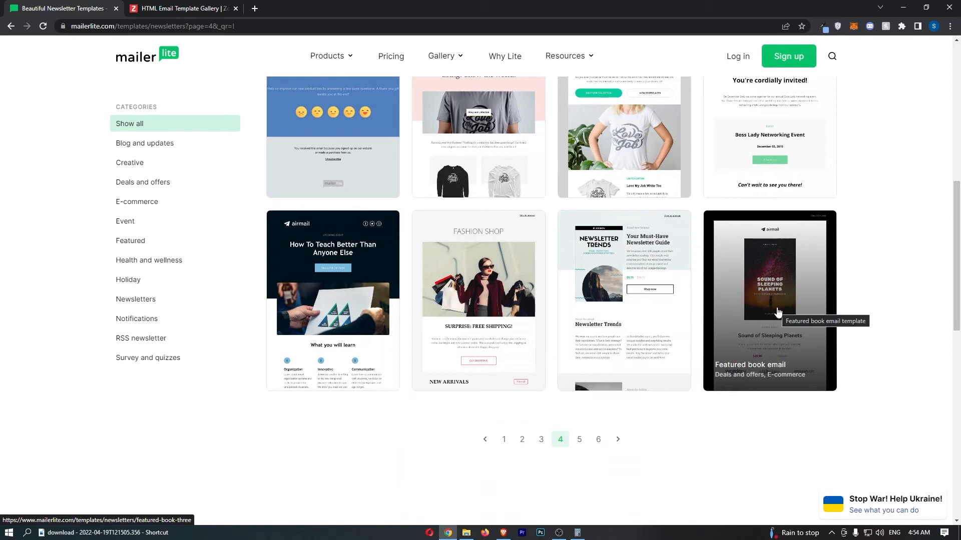
click(178, 8)
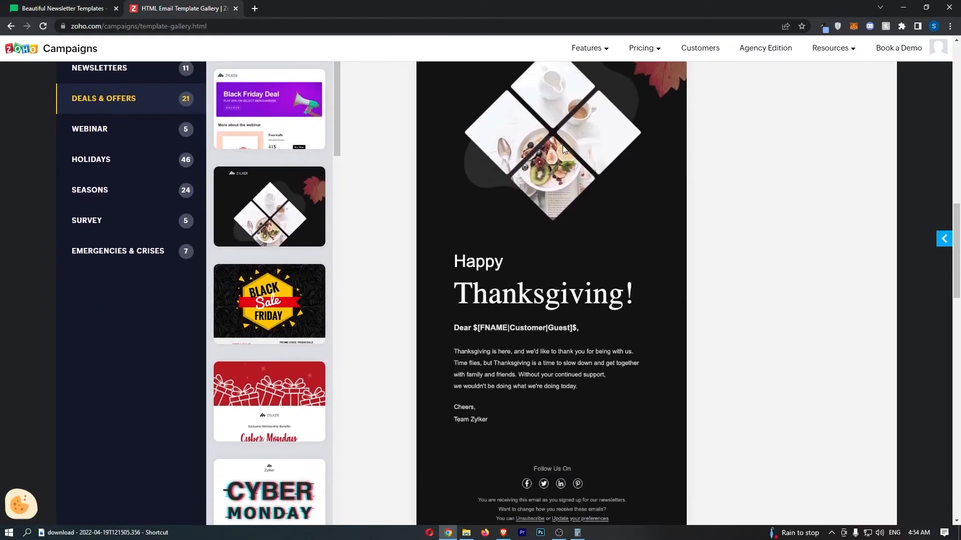
mouse_move(540, 167)
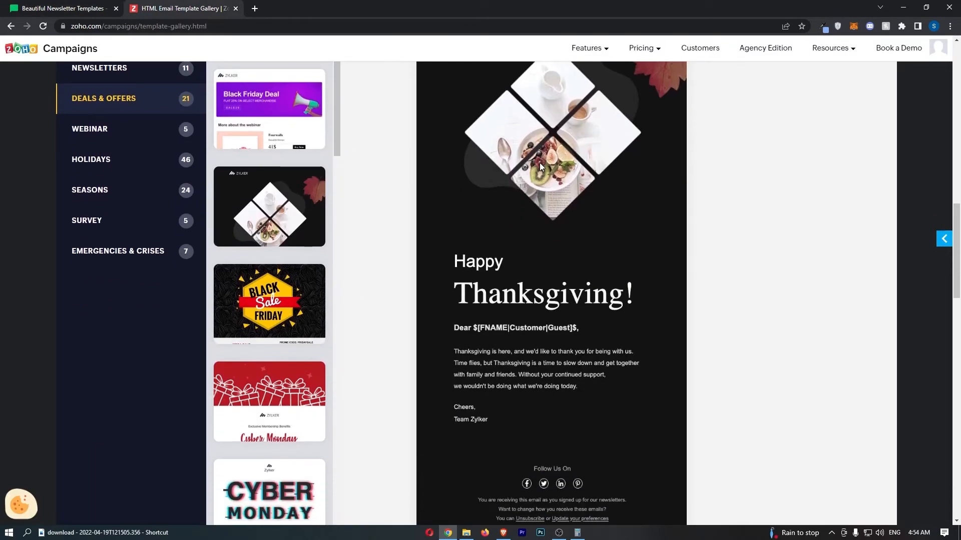
mouse_move(111, 57)
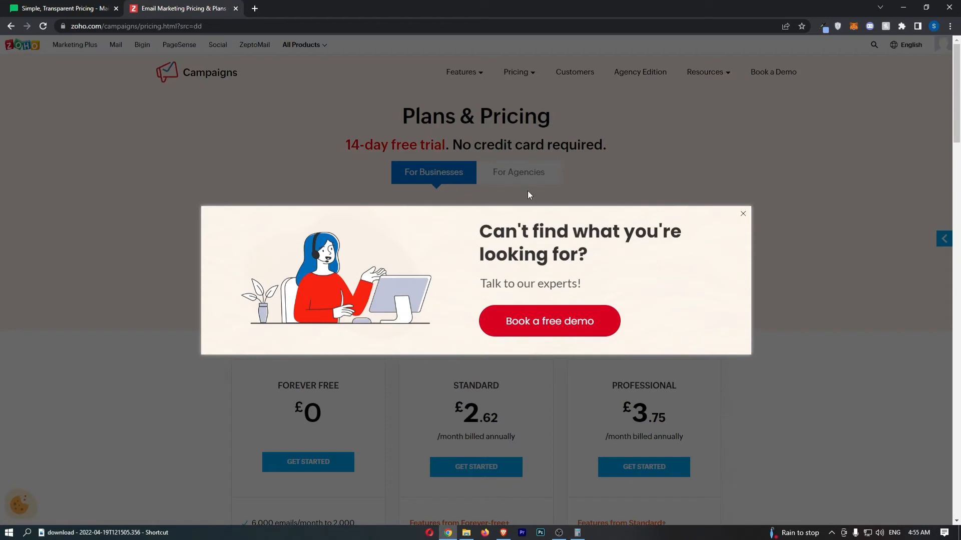
Dismiss Zoho's demo popup and drag the contacts slider up to 40,000
click(743, 214)
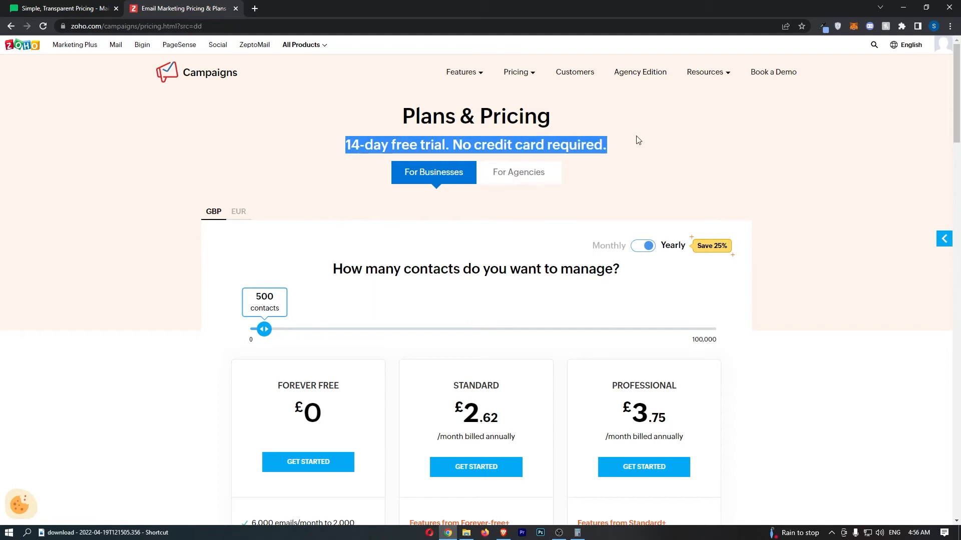
drag(264, 329, 368, 329)
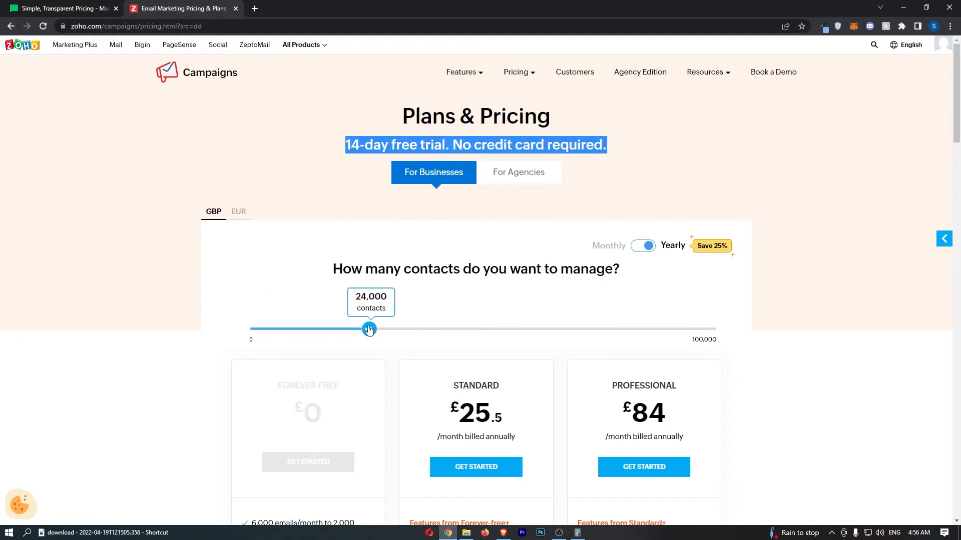
drag(368, 330, 440, 330)
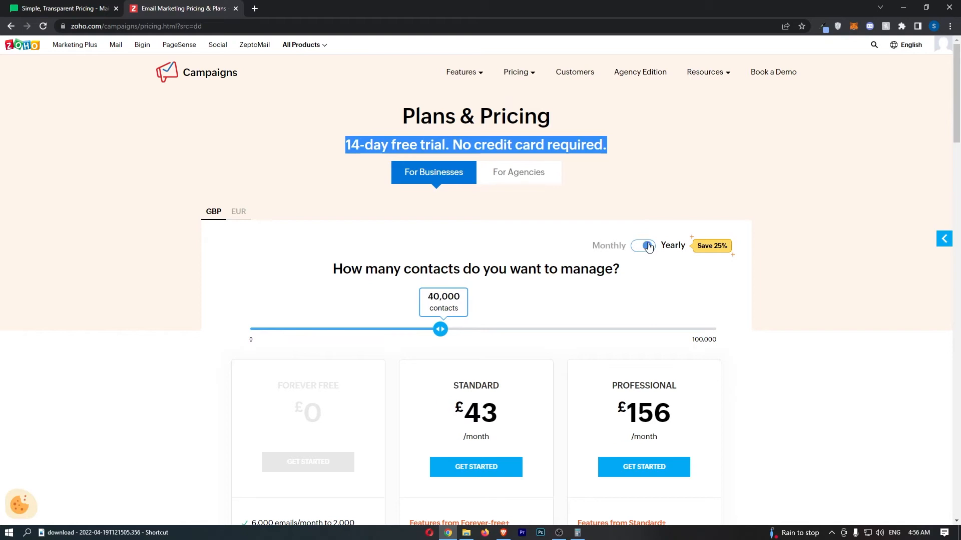
drag(440, 329, 311, 330)
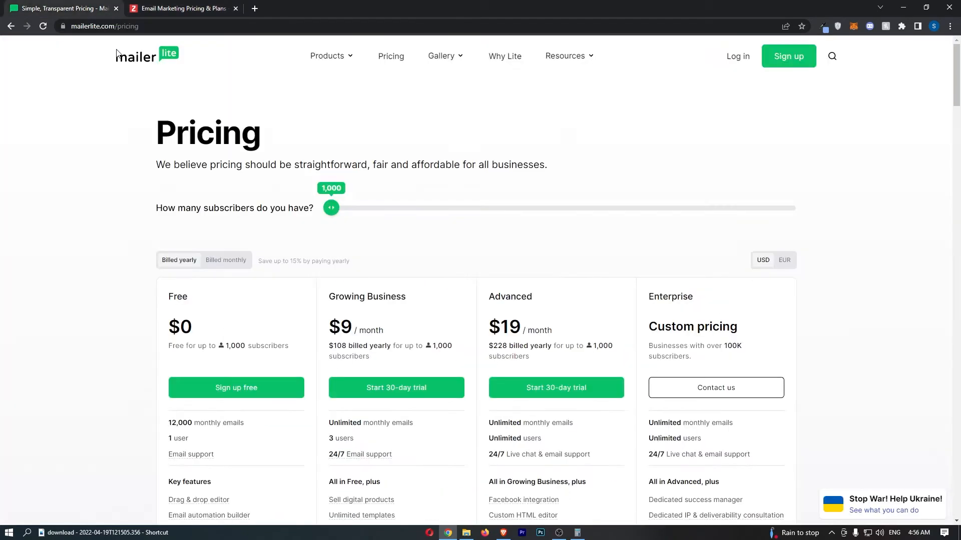
Switch MailerLite to monthly billing: Growing Business $10, Advanced $21 for 1,000 subscribers
scroll(down, 3)
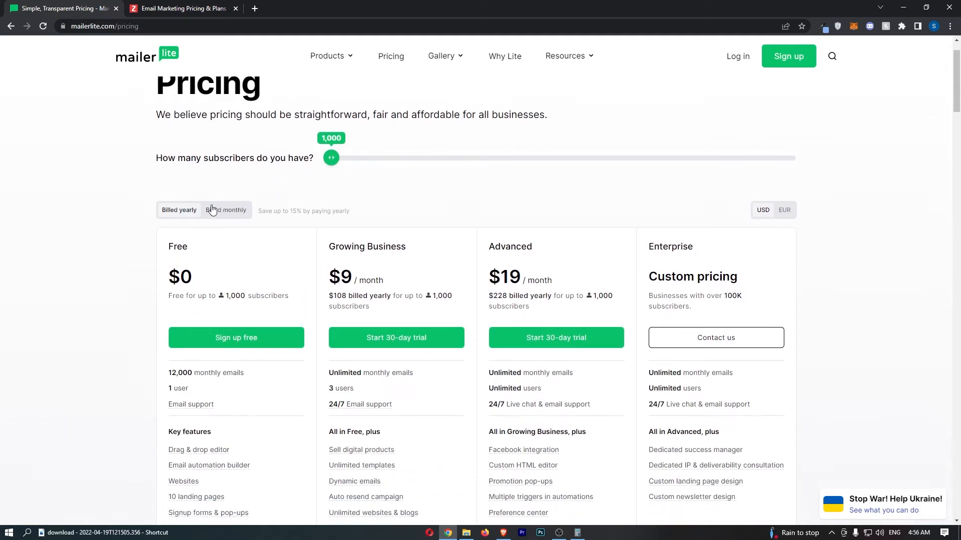
click(226, 210)
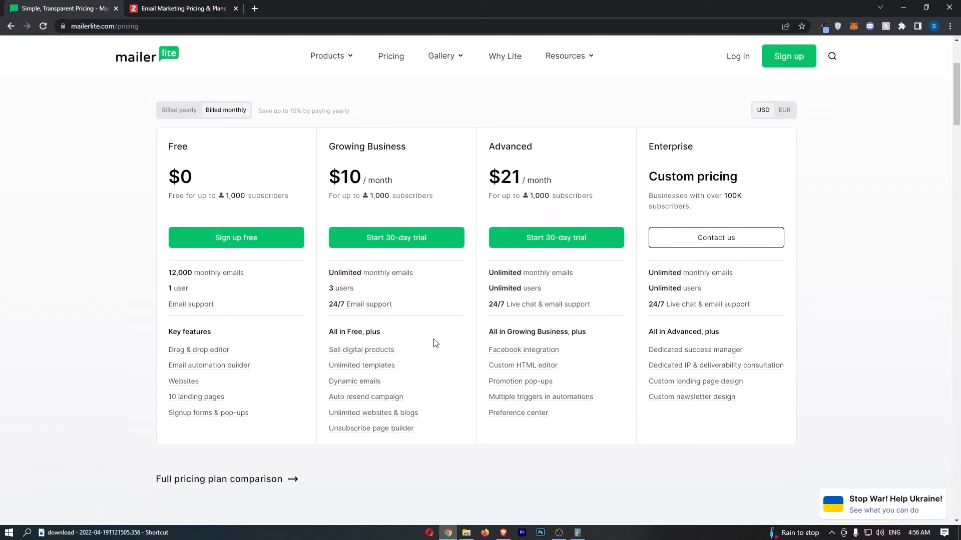
mouse_move(292, 204)
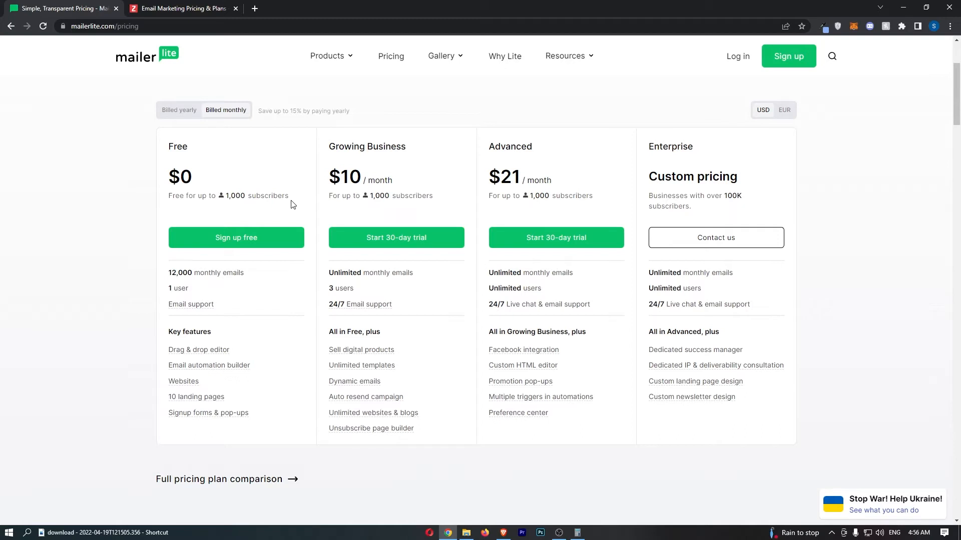
drag(208, 195, 293, 195)
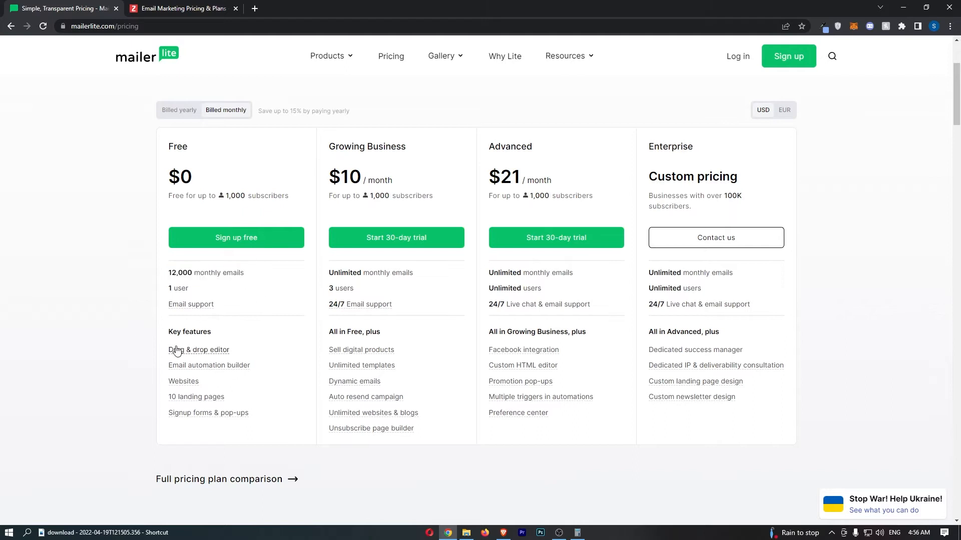
mouse_move(209, 366)
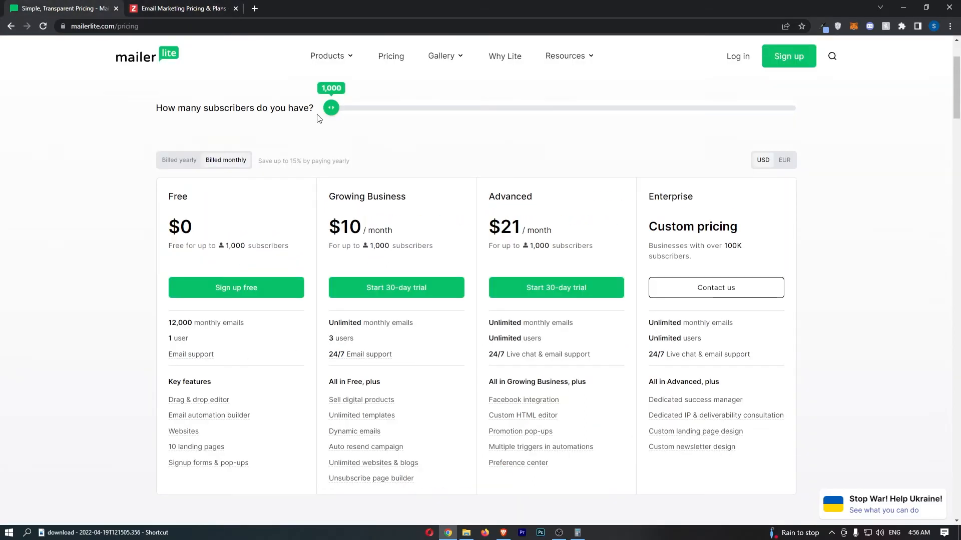
drag(331, 107, 428, 108)
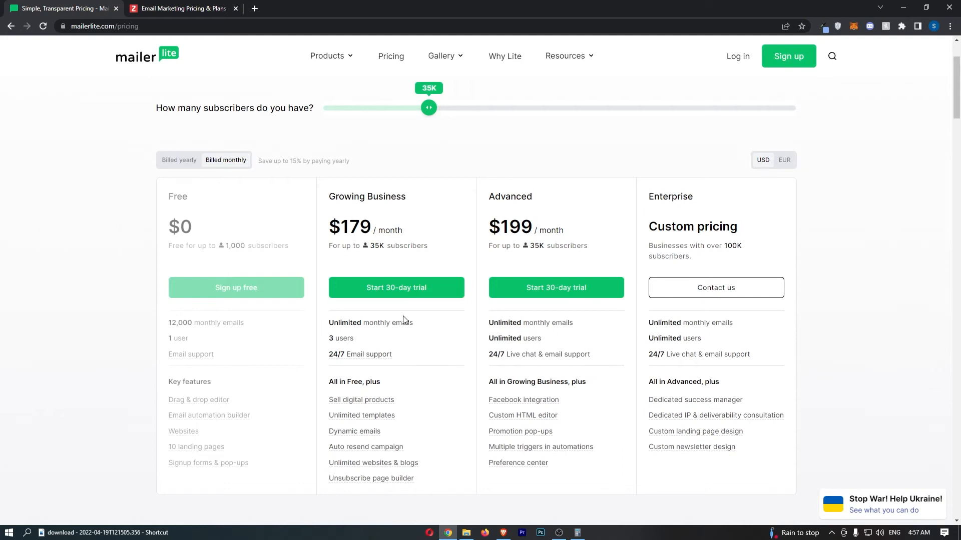
scroll(up, 3)
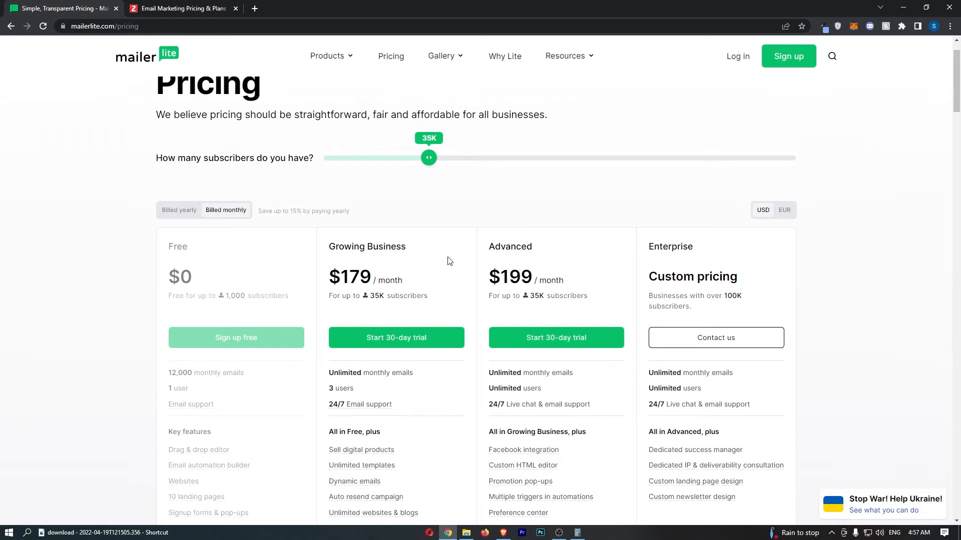
click(182, 8)
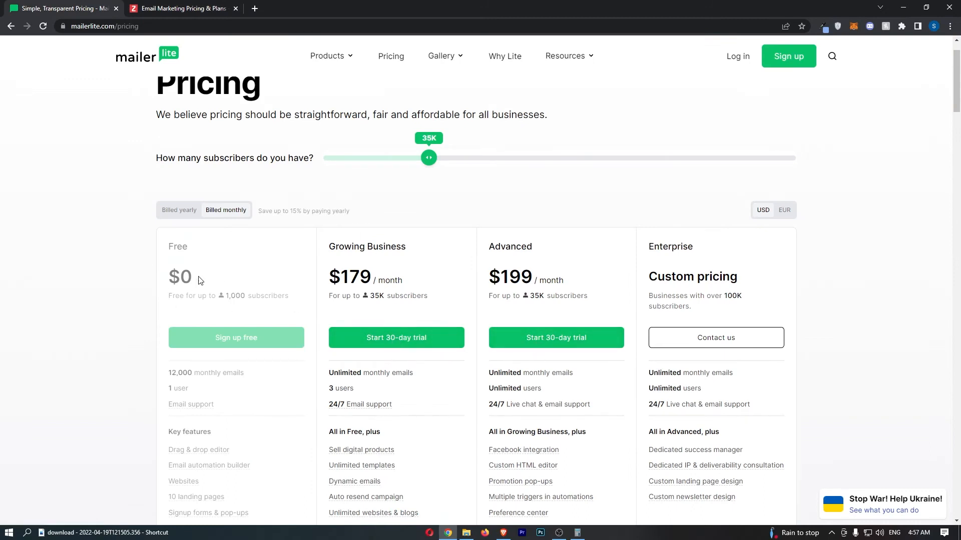
drag(428, 157, 331, 158)
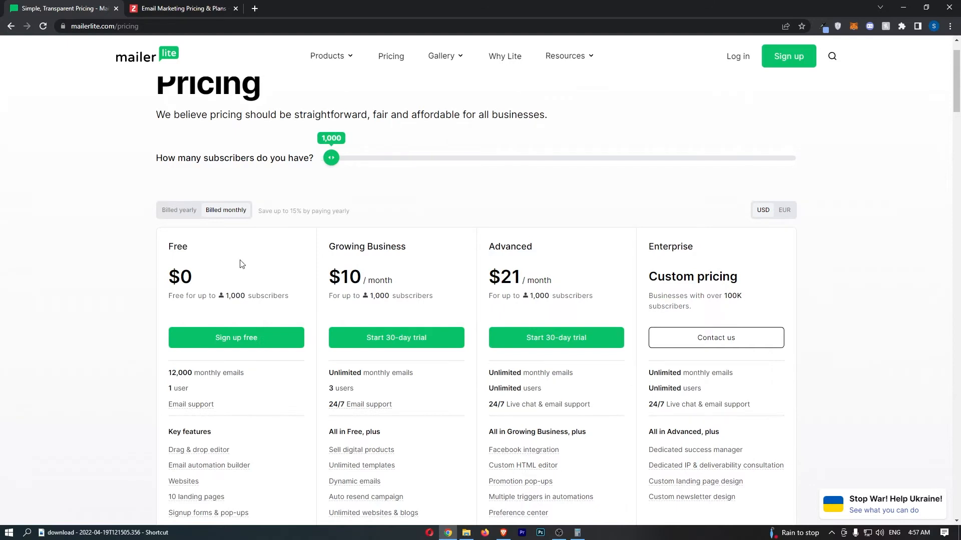
mouse_move(312, 189)
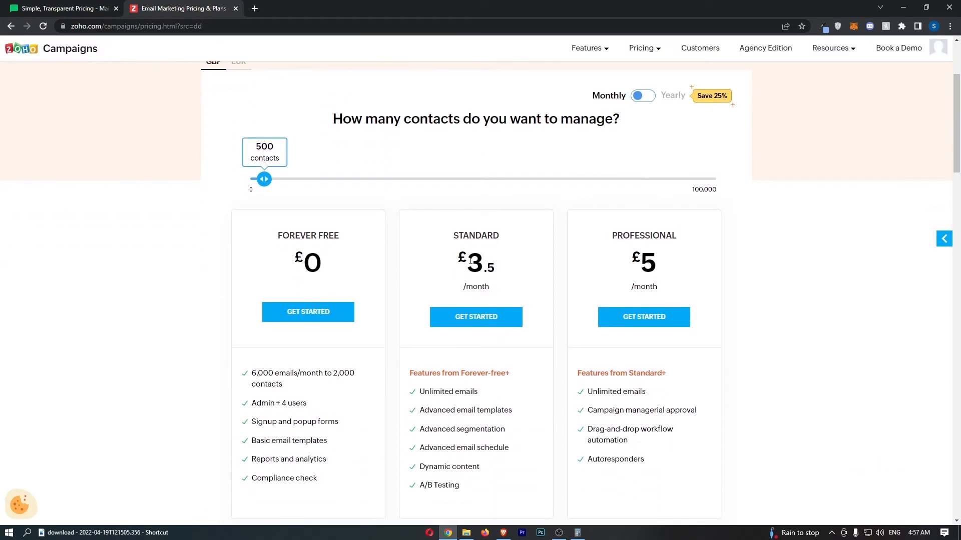
Mark Autoresponders and Unlimited emails in Zoho's Professional plan features at 500 contacts
scroll(down, 3)
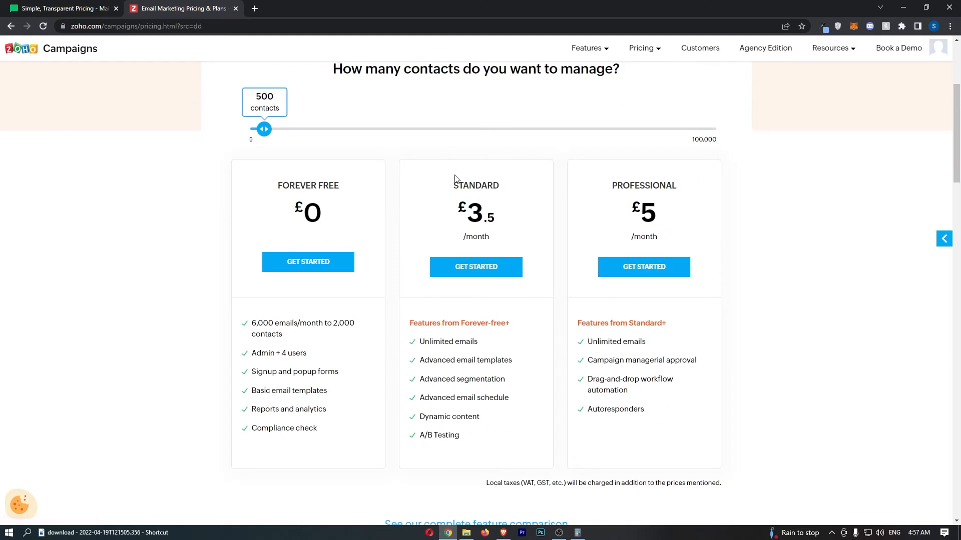
double_click(617, 409)
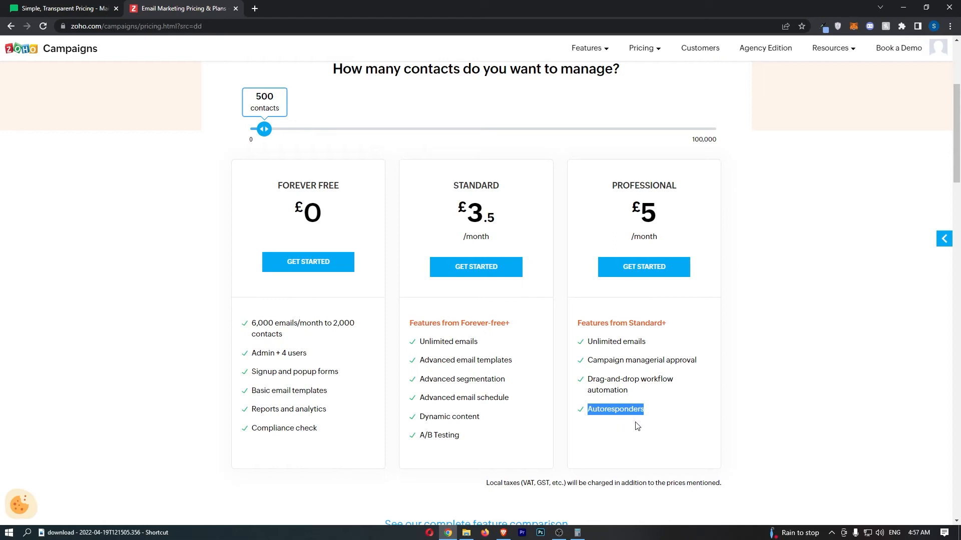
mouse_move(414, 322)
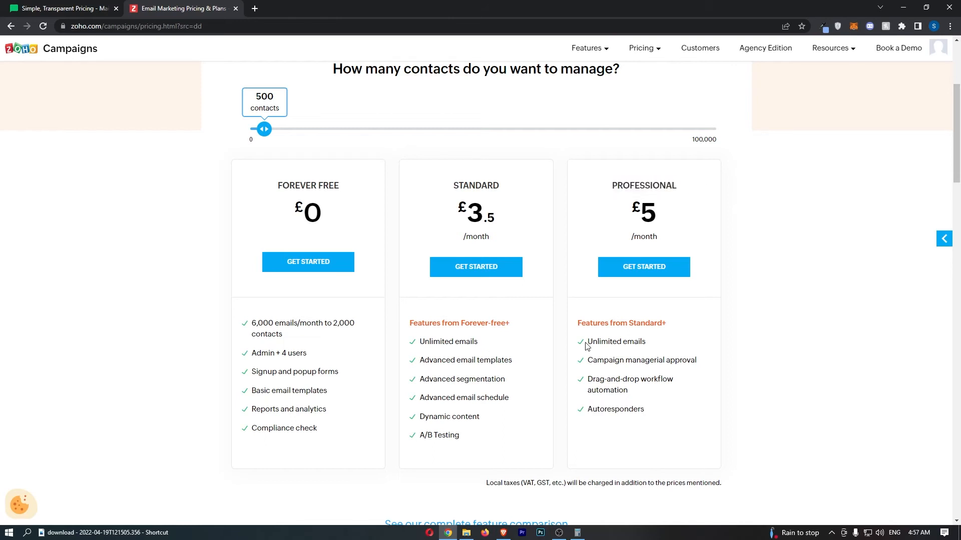
double_click(615, 342)
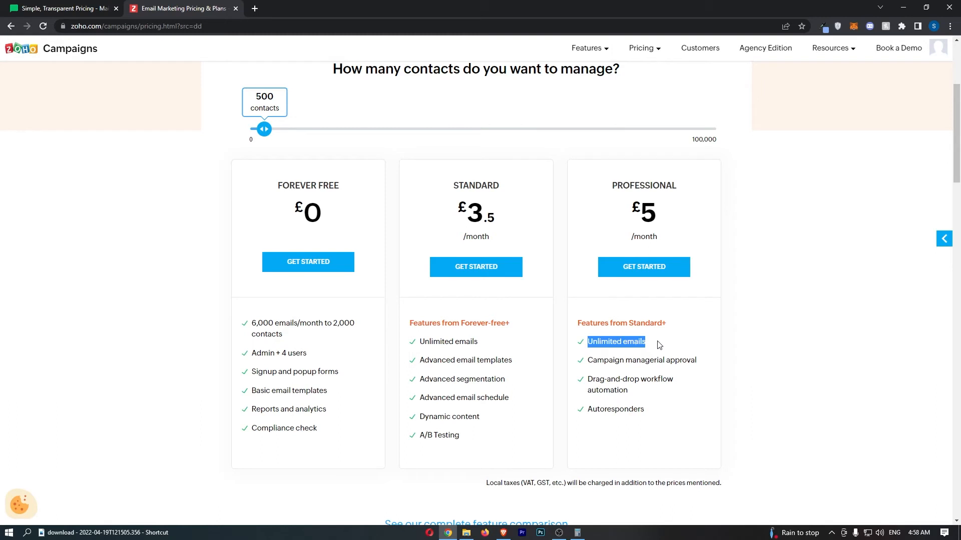
mouse_move(588, 229)
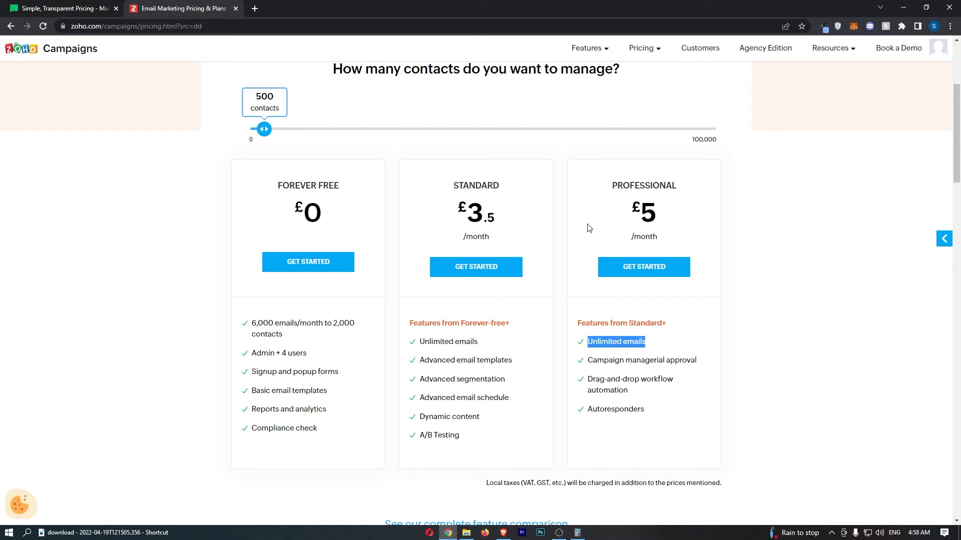
click(238, 111)
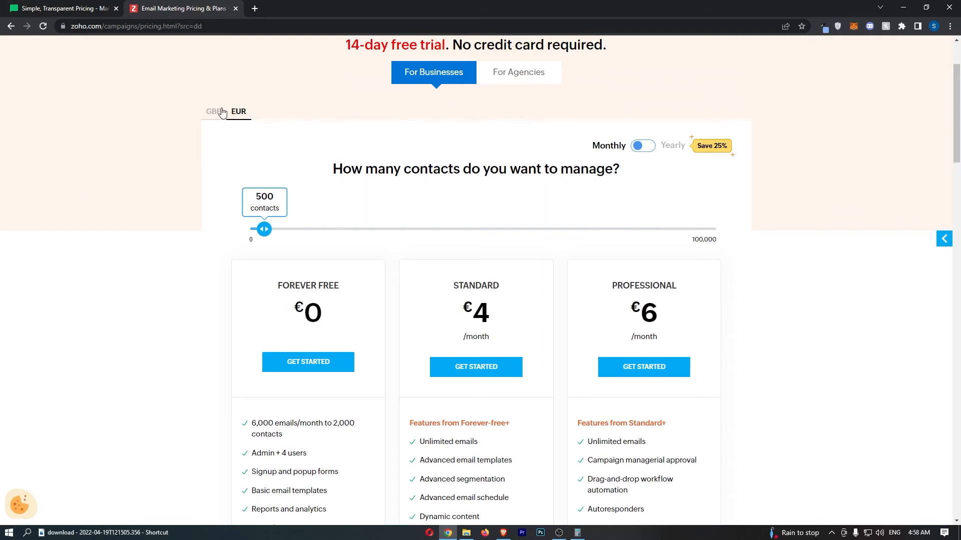
mouse_move(249, 103)
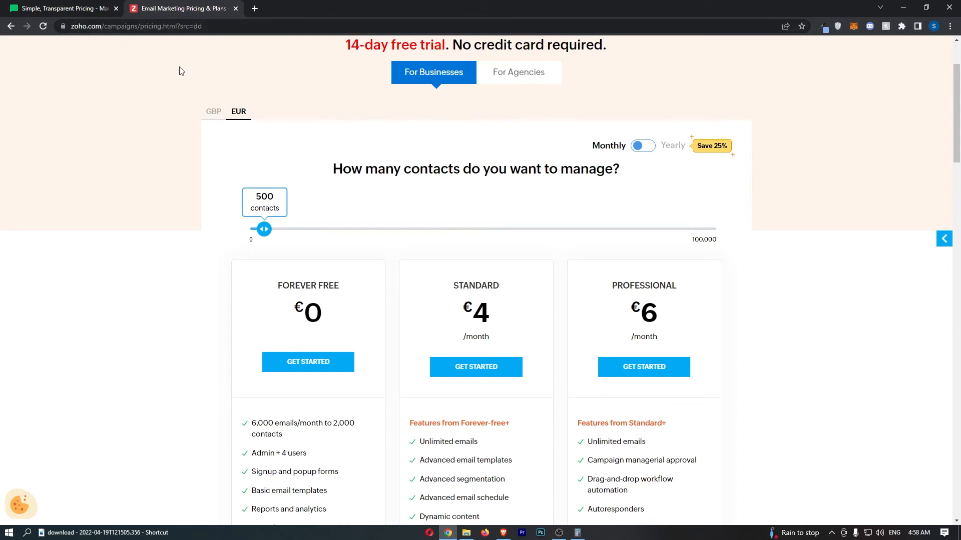
mouse_move(276, 96)
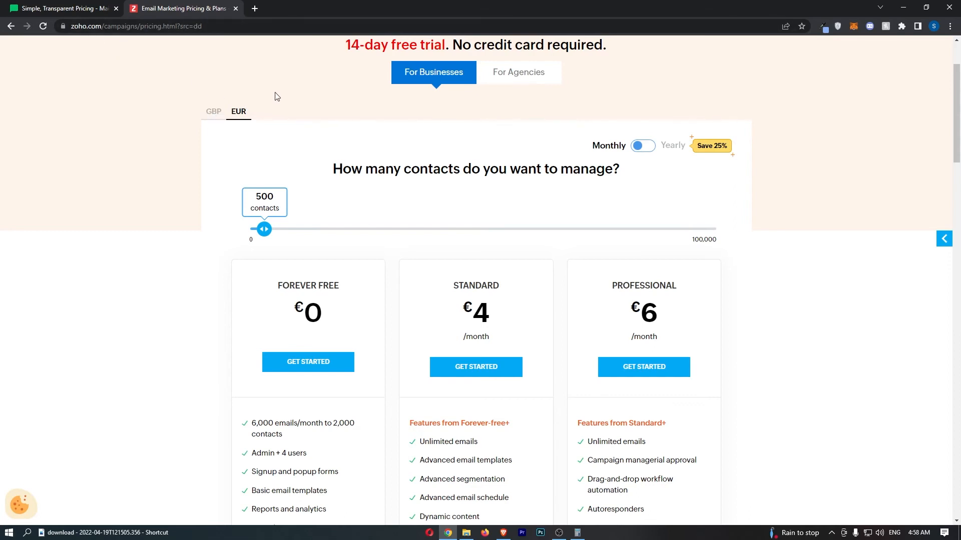
mouse_move(303, 138)
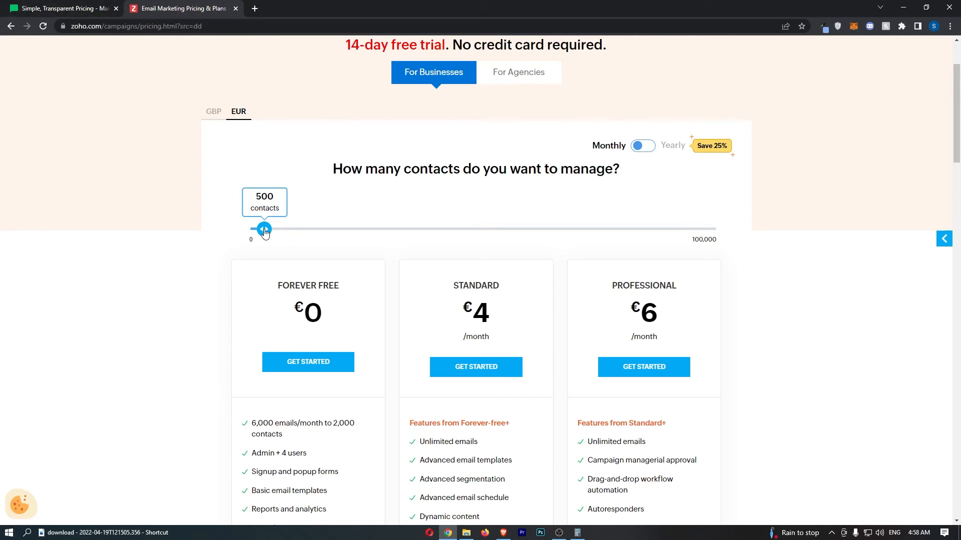
Drag Zoho's contacts slider to 5,000, showing Standard €16 and Professional €52
drag(264, 230, 279, 230)
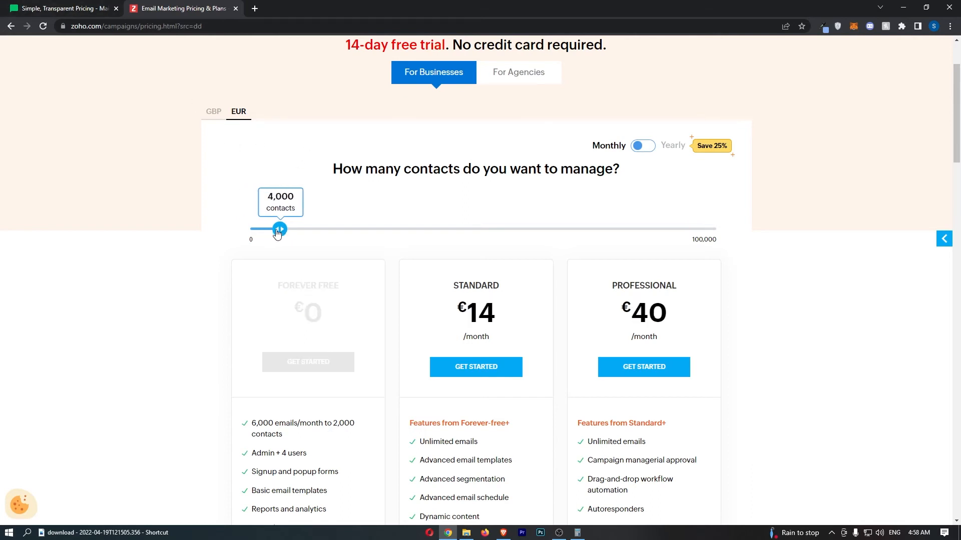
drag(280, 229, 284, 230)
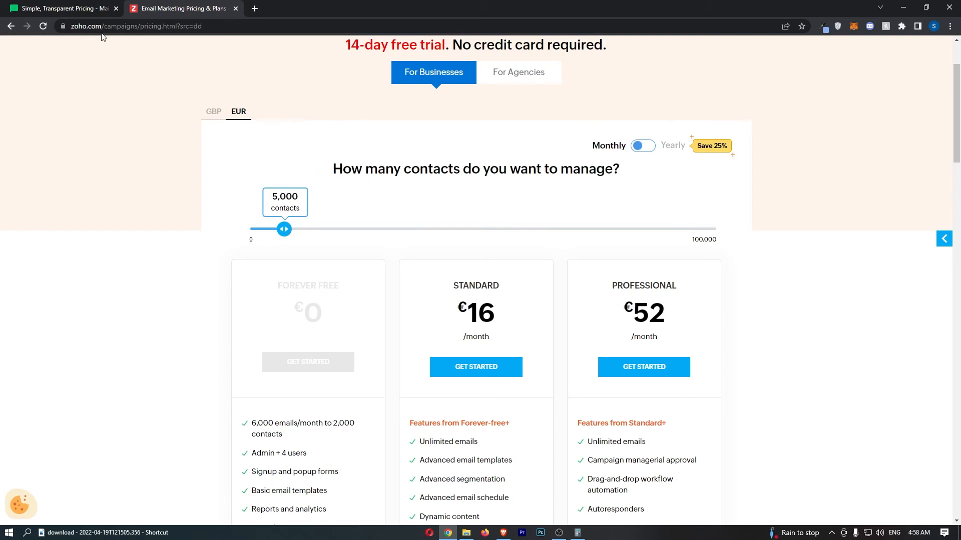
scroll(down, 3)
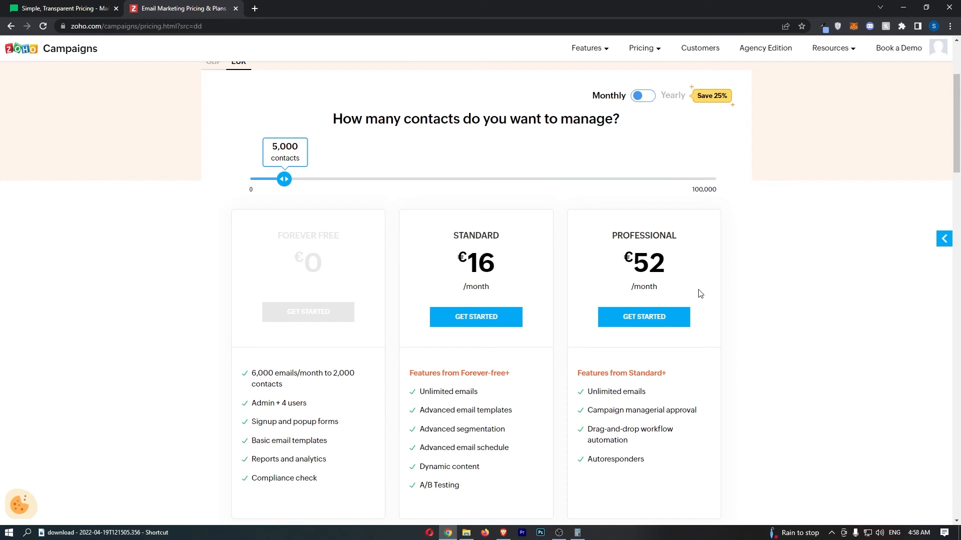
mouse_move(636, 273)
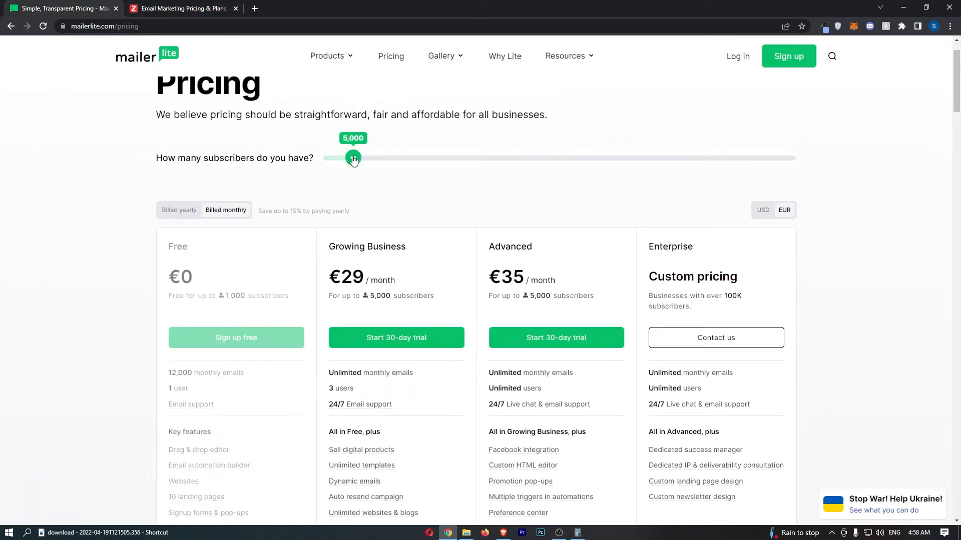
Review MailerLite's €29/€35 prices for 5,000 subscribers, then reopen Zoho's pricing tab
scroll(down, 3)
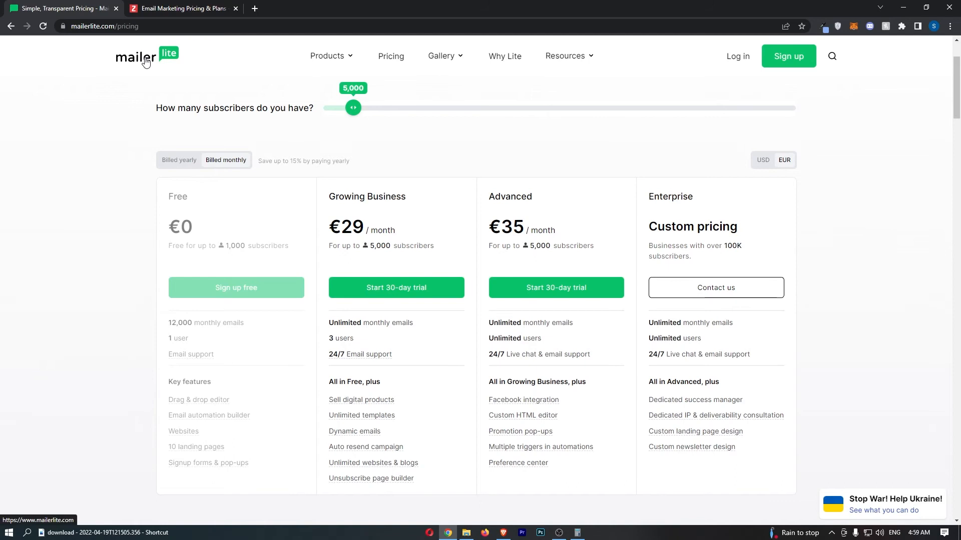
scroll(down, 3)
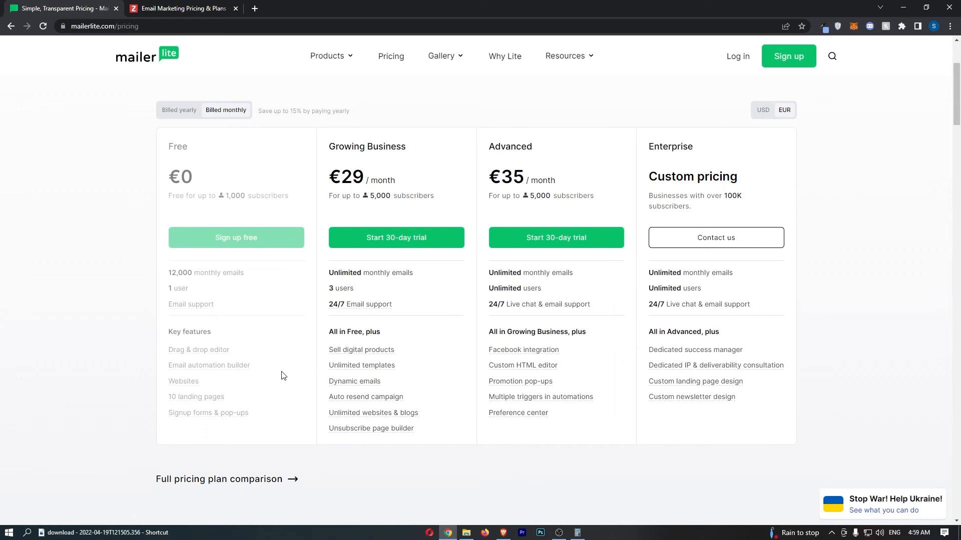
mouse_move(577, 385)
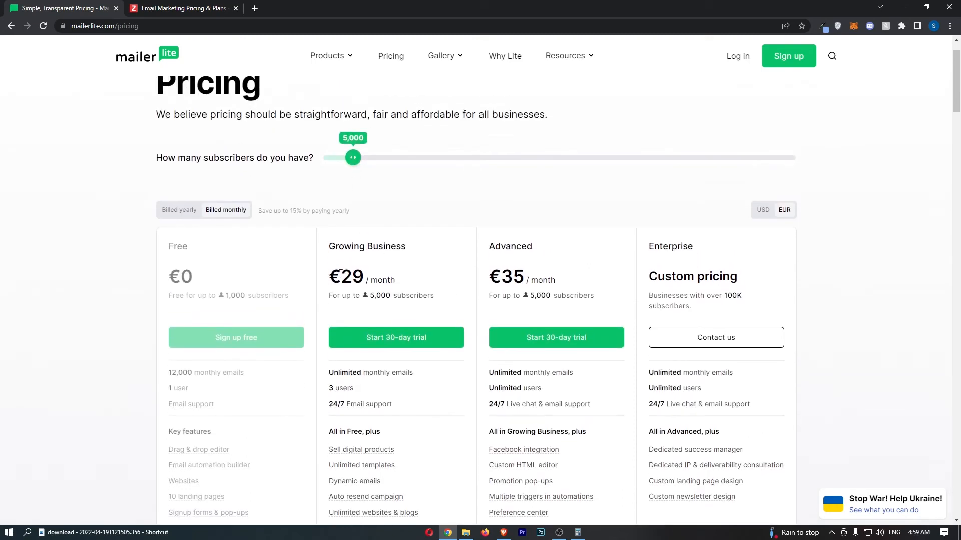
click(180, 8)
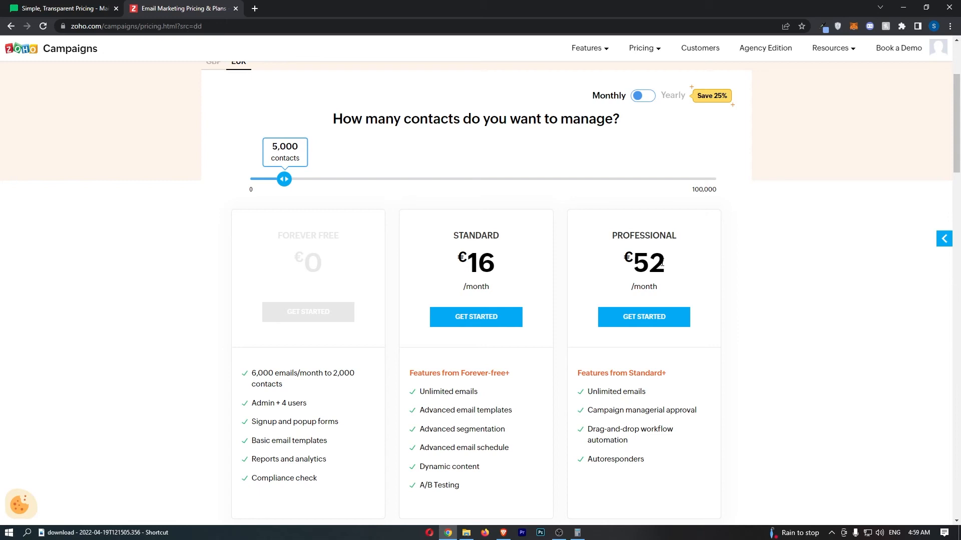
Raise Zoho's contact count to 20,000 for comparison with MailerLite
click(61, 8)
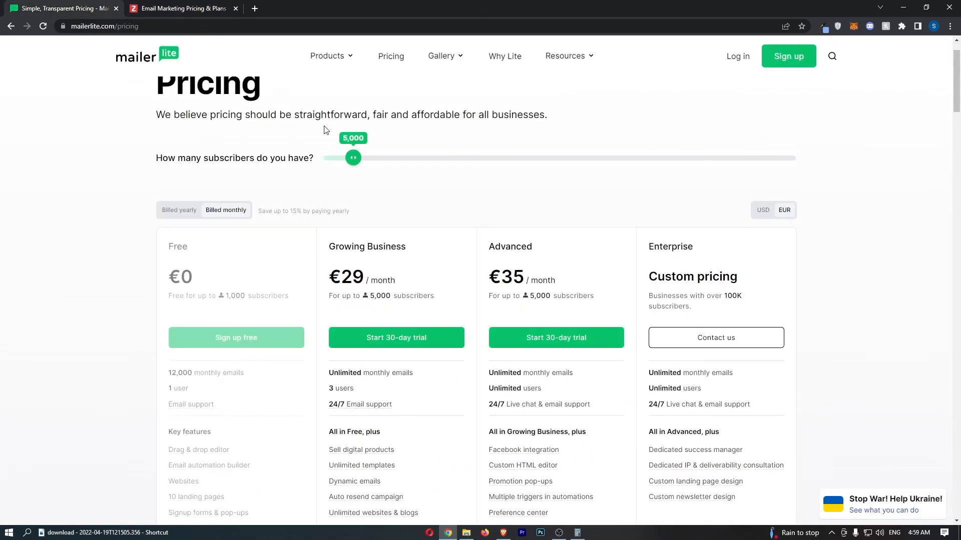
click(181, 8)
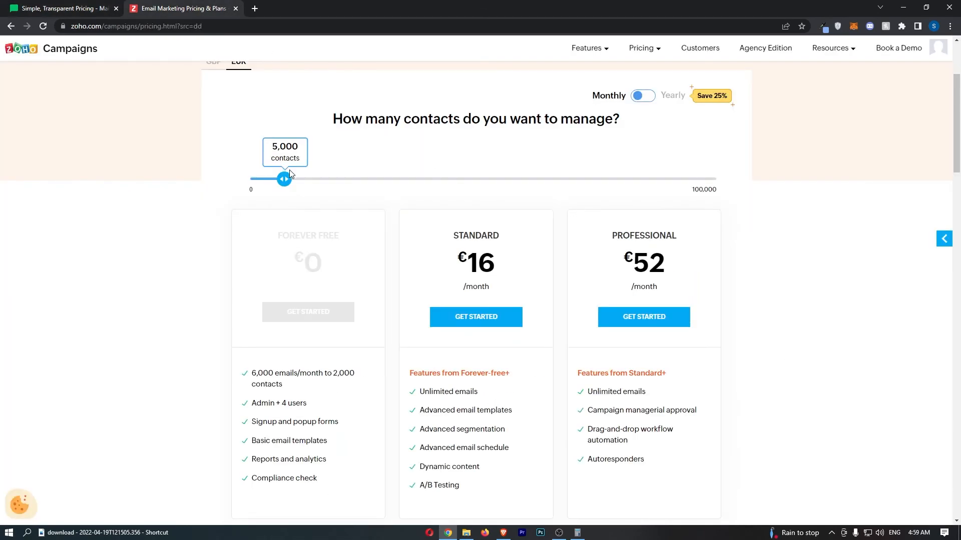
drag(283, 178, 352, 179)
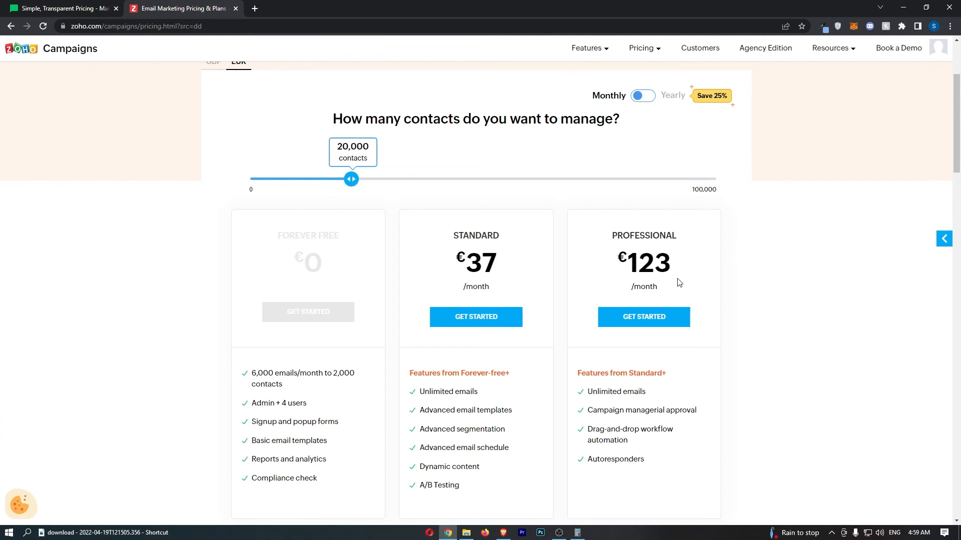
Set both Zoho and MailerLite to 30,000 subscribers, ending on Zoho's pricing
click(61, 8)
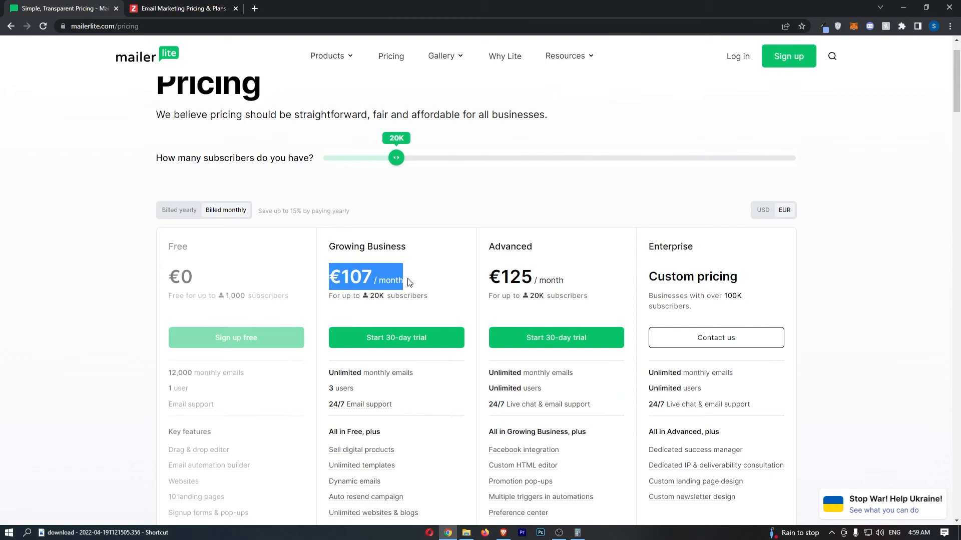
click(180, 8)
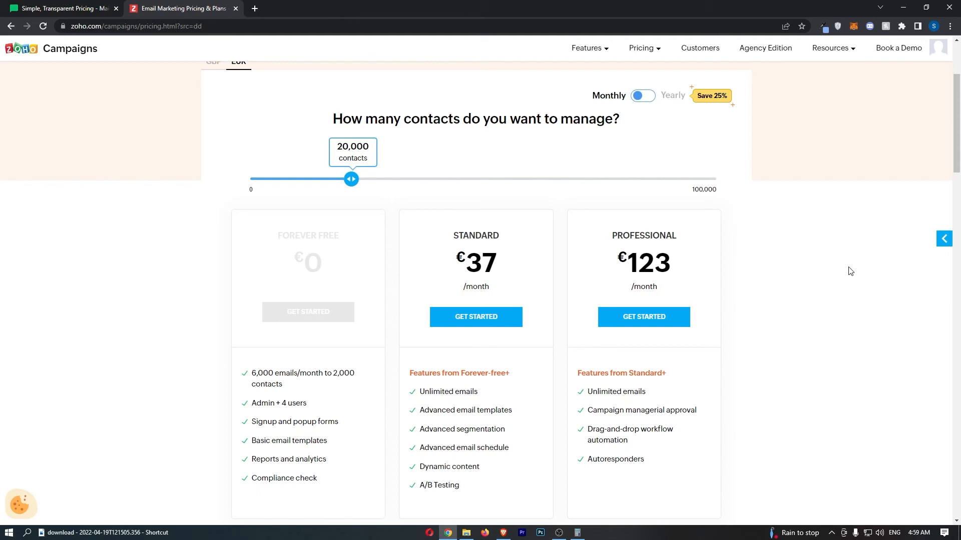
mouse_move(836, 261)
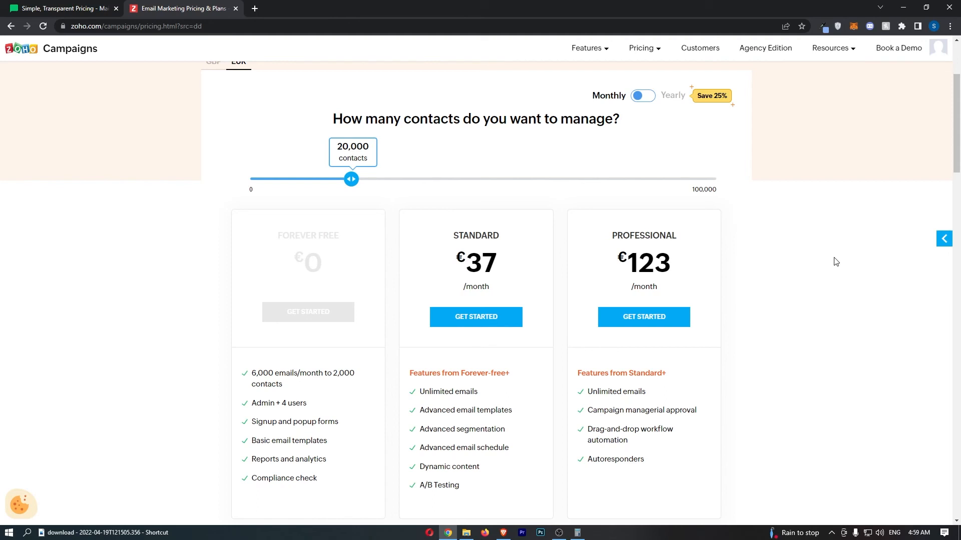
drag(350, 178, 395, 178)
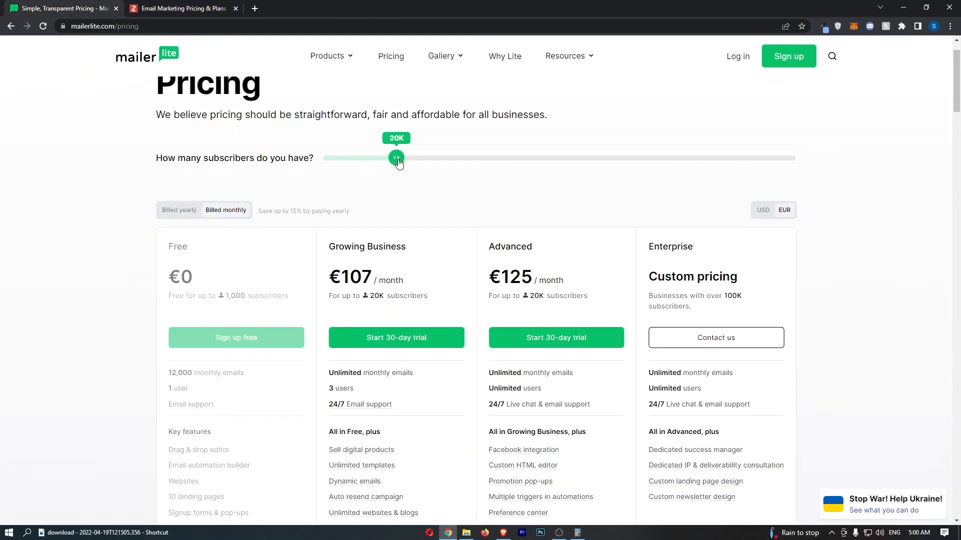
drag(396, 157, 418, 157)
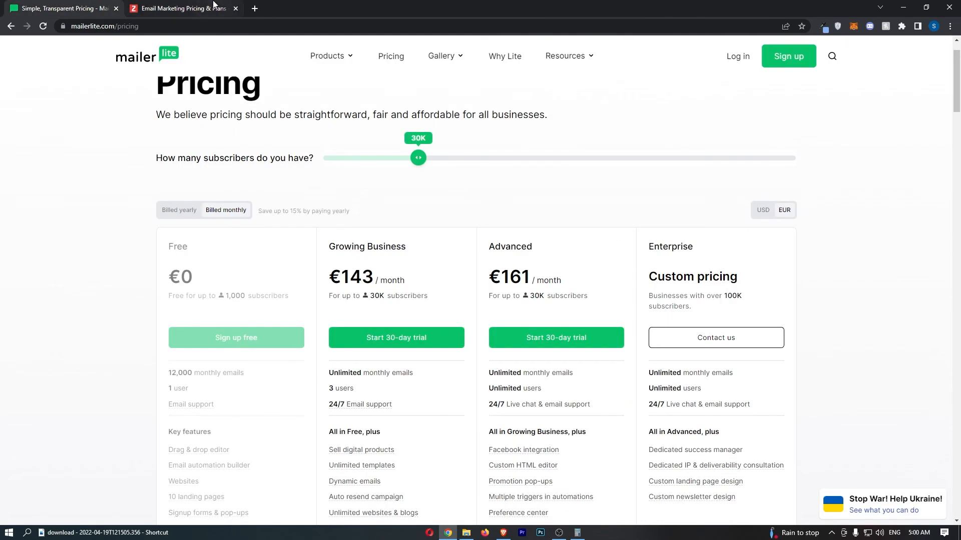
mouse_move(183, 24)
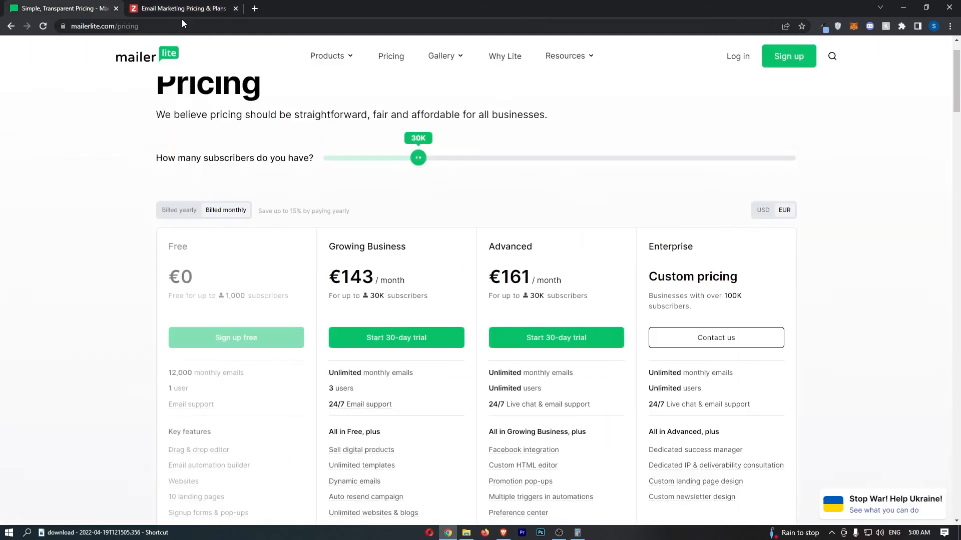
click(181, 8)
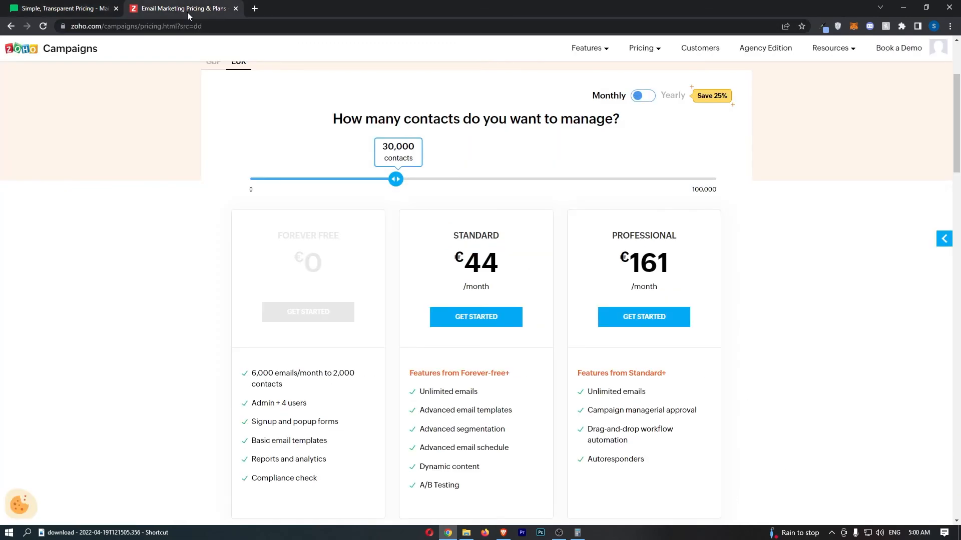
Compare prices at 50,000 contacts, then drag both sliders back to 5,000
drag(396, 179, 462, 179)
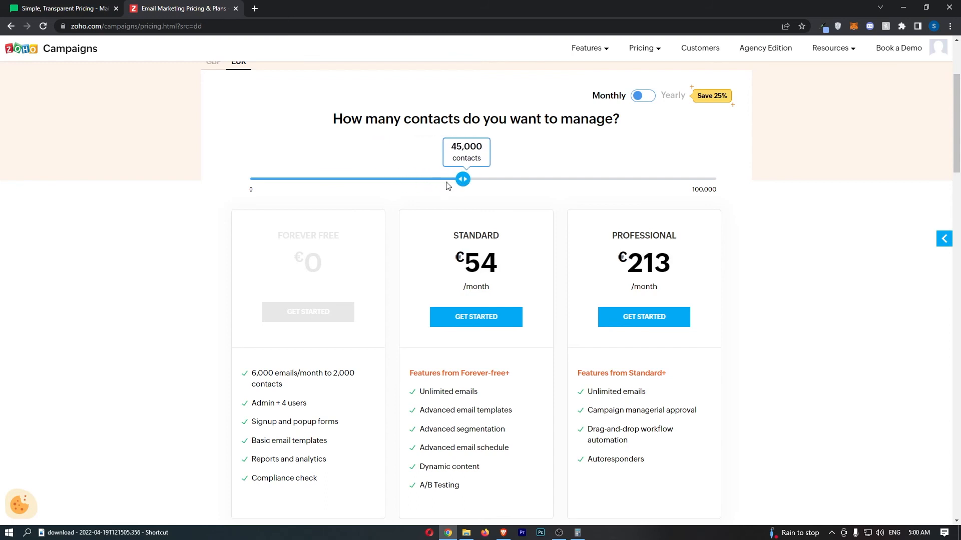
drag(462, 178, 485, 178)
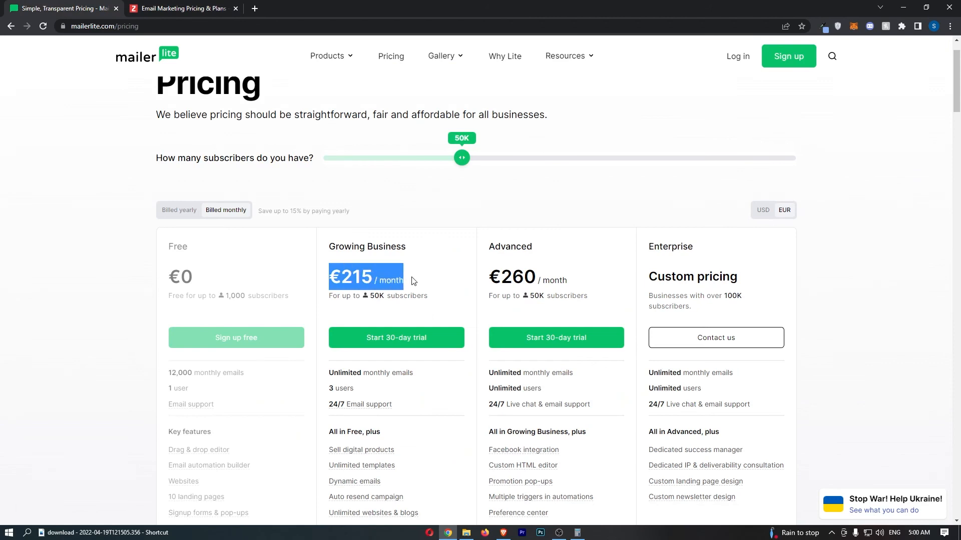
drag(461, 158, 353, 157)
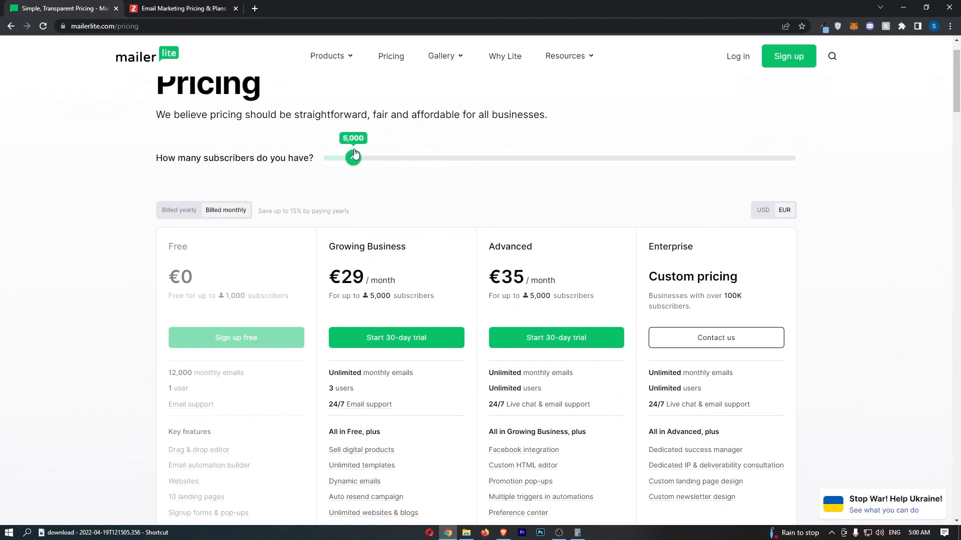
click(181, 8)
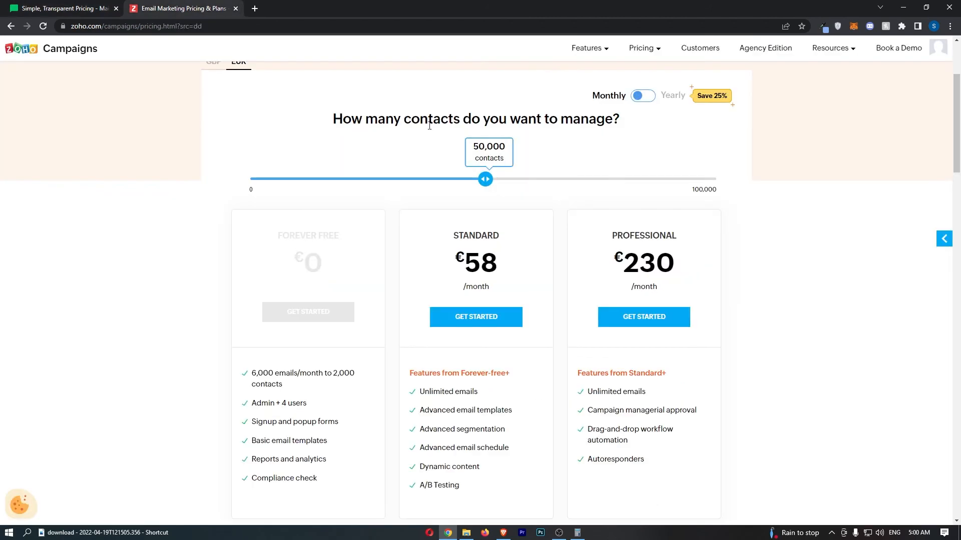
drag(485, 178, 300, 178)
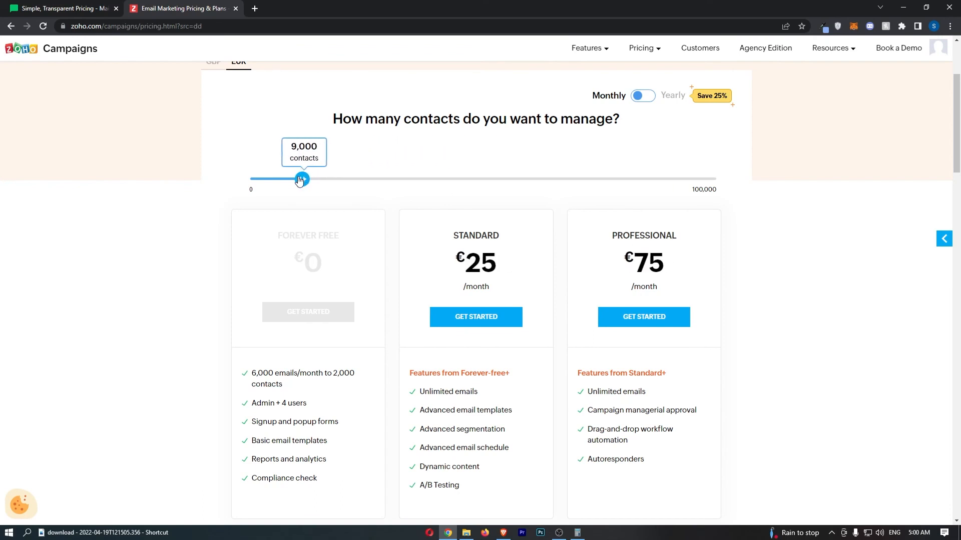
click(61, 8)
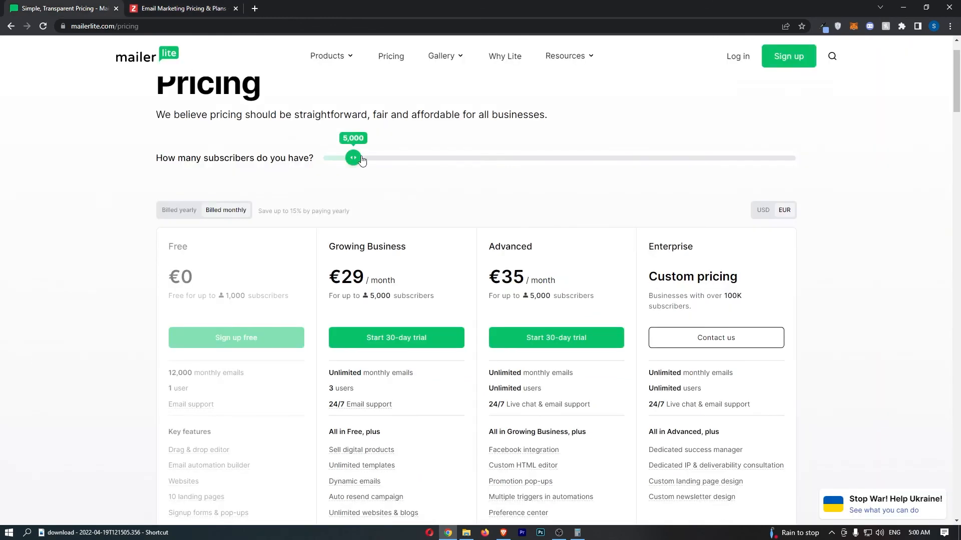
mouse_move(278, 5)
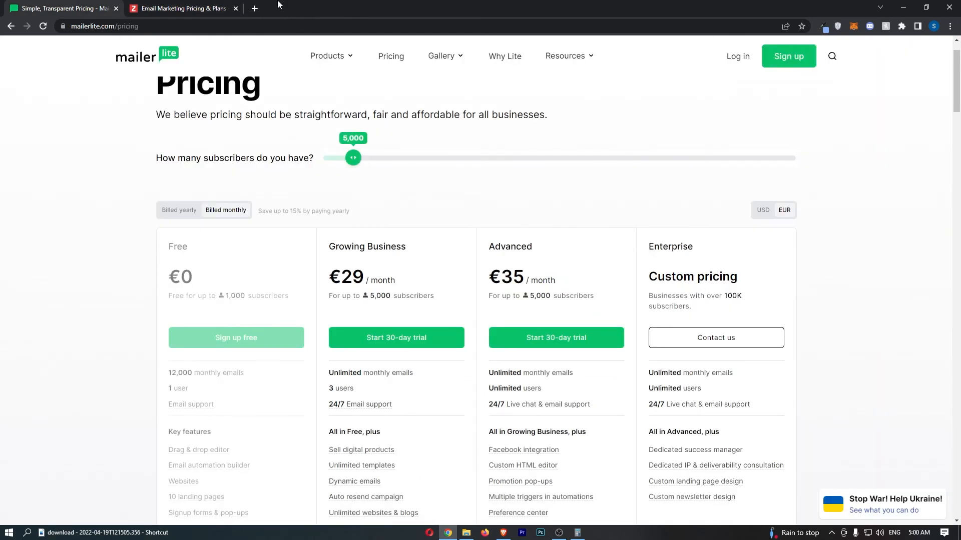
Leave Zoho's pricing for its home page and switch to MailerLite's home page
click(181, 8)
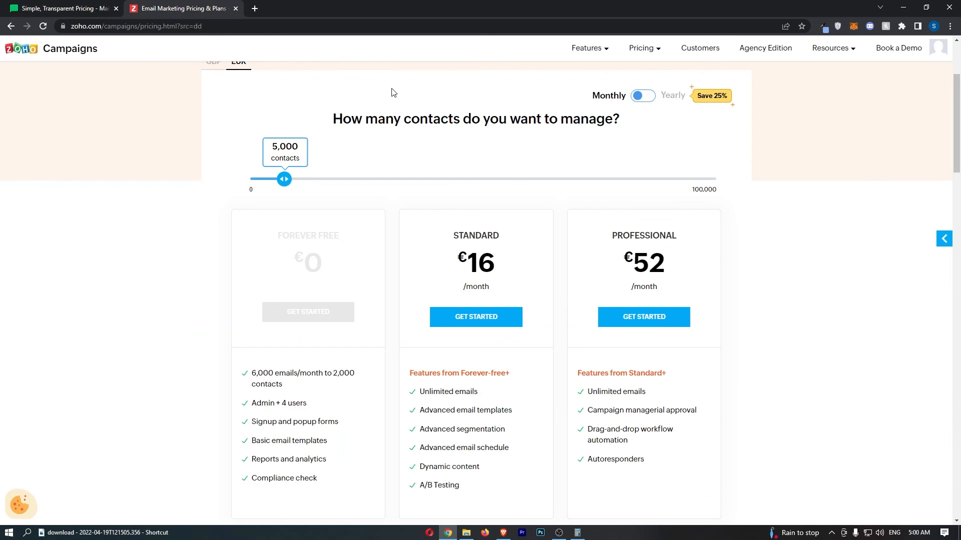
click(61, 8)
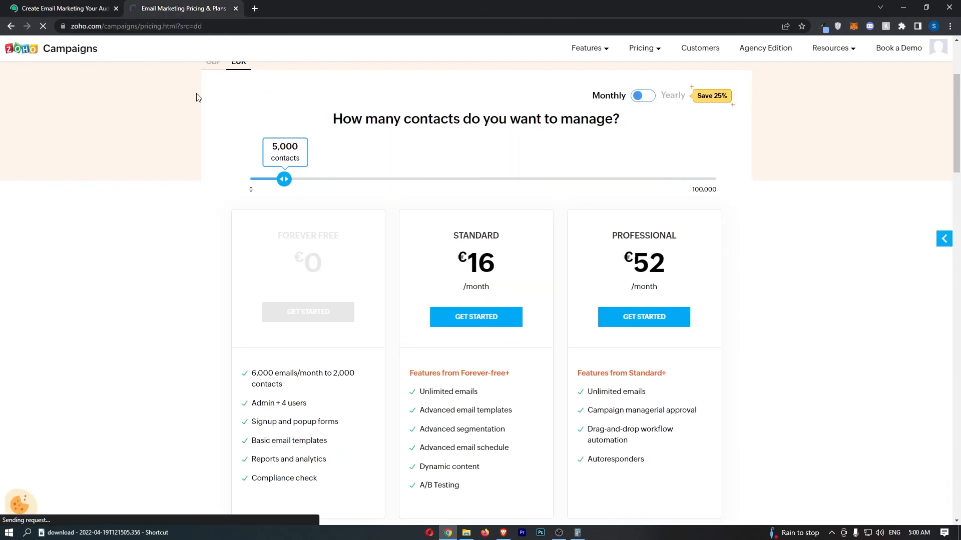
click(61, 8)
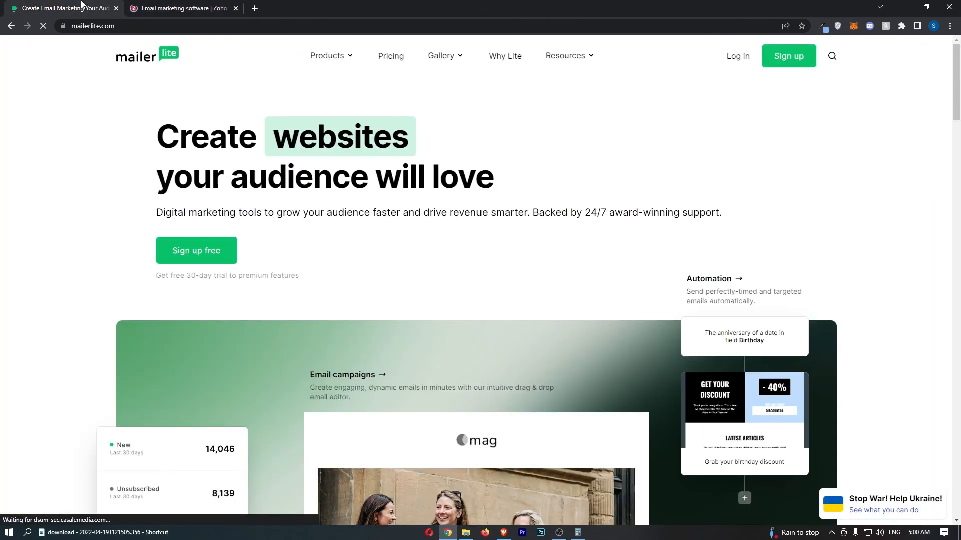